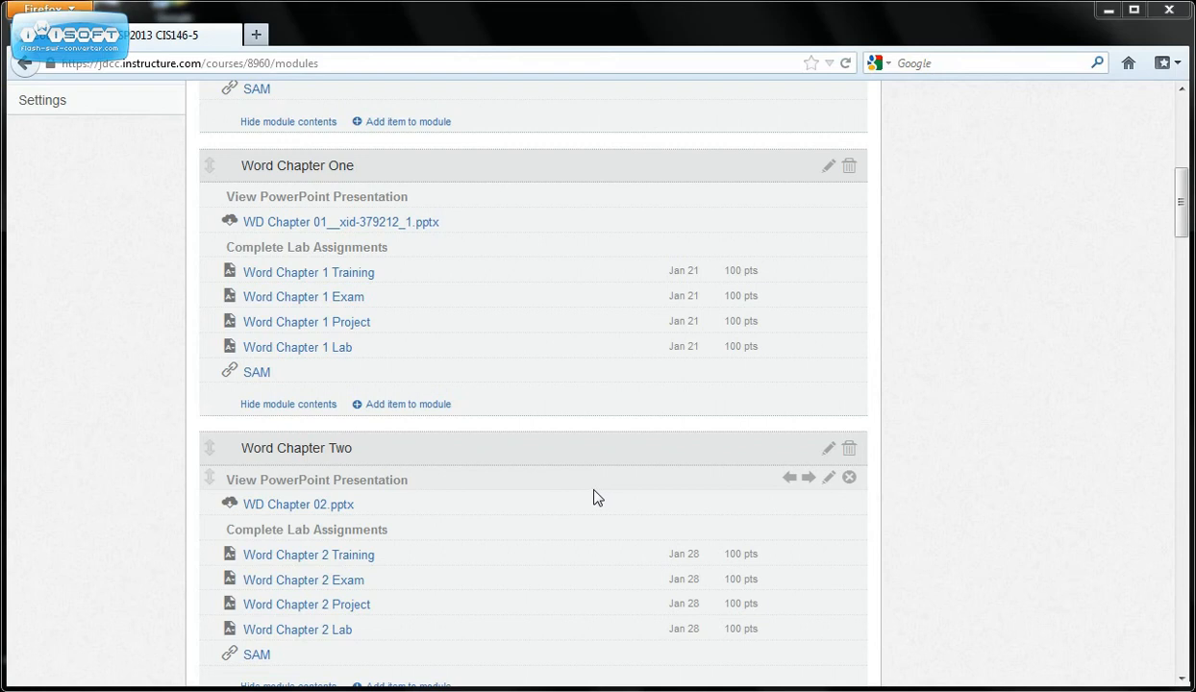
mouse_move(342, 223)
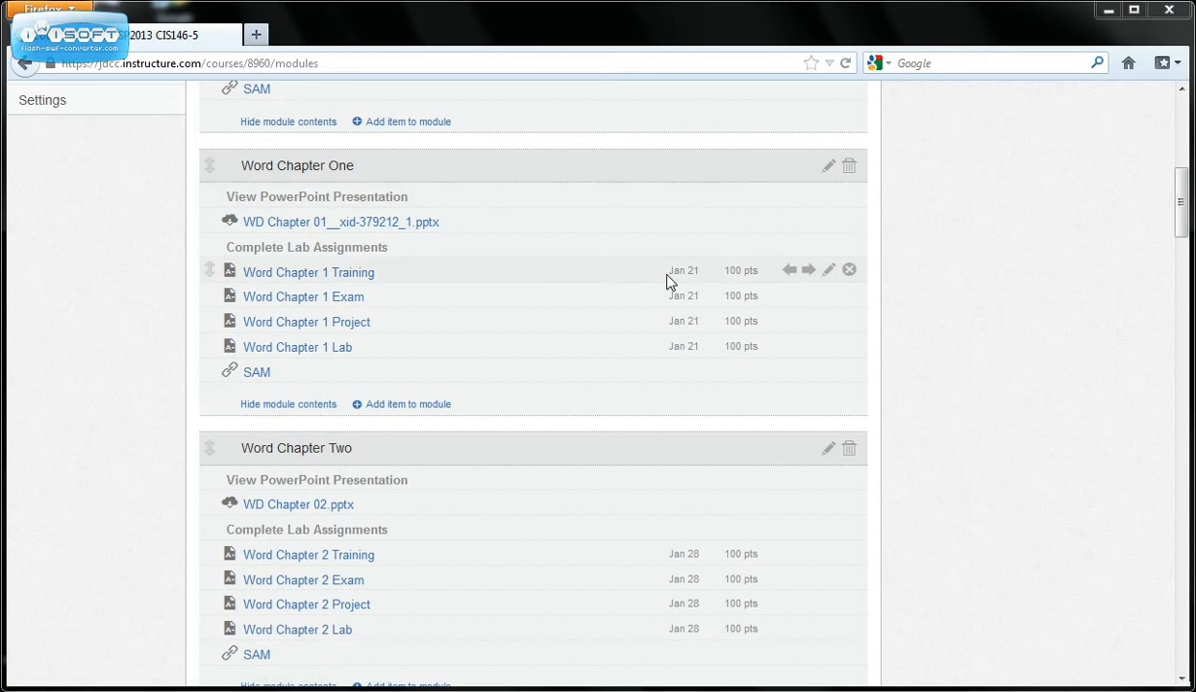
mouse_move(307, 273)
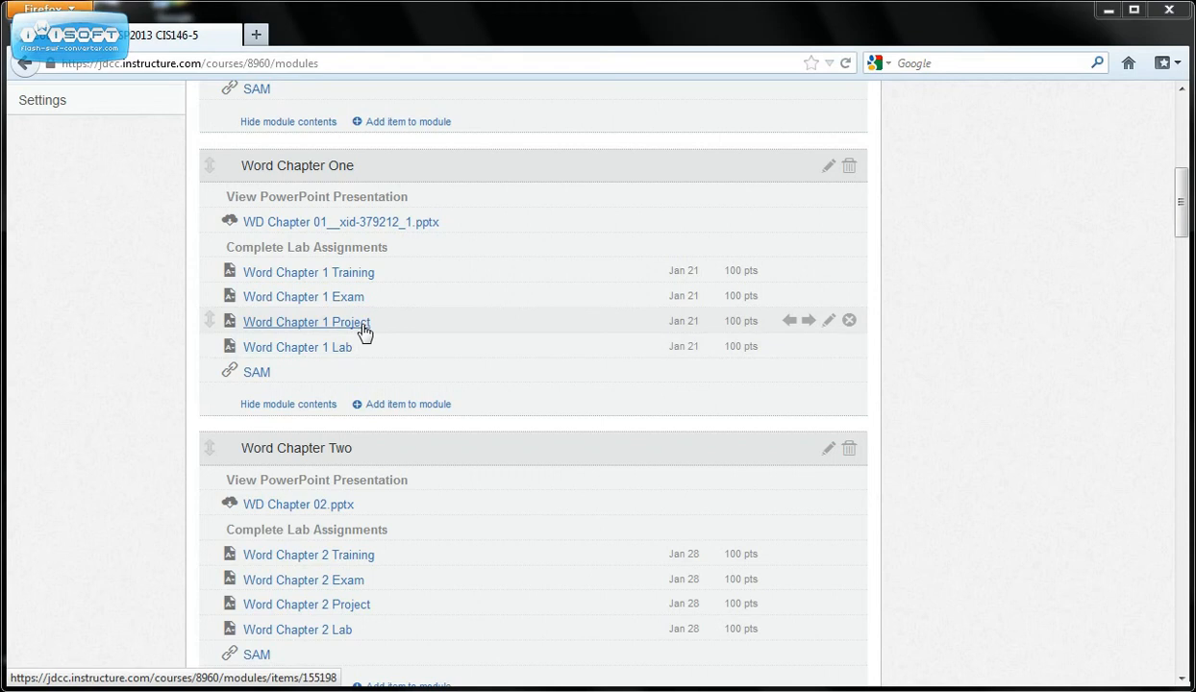
mouse_move(364, 339)
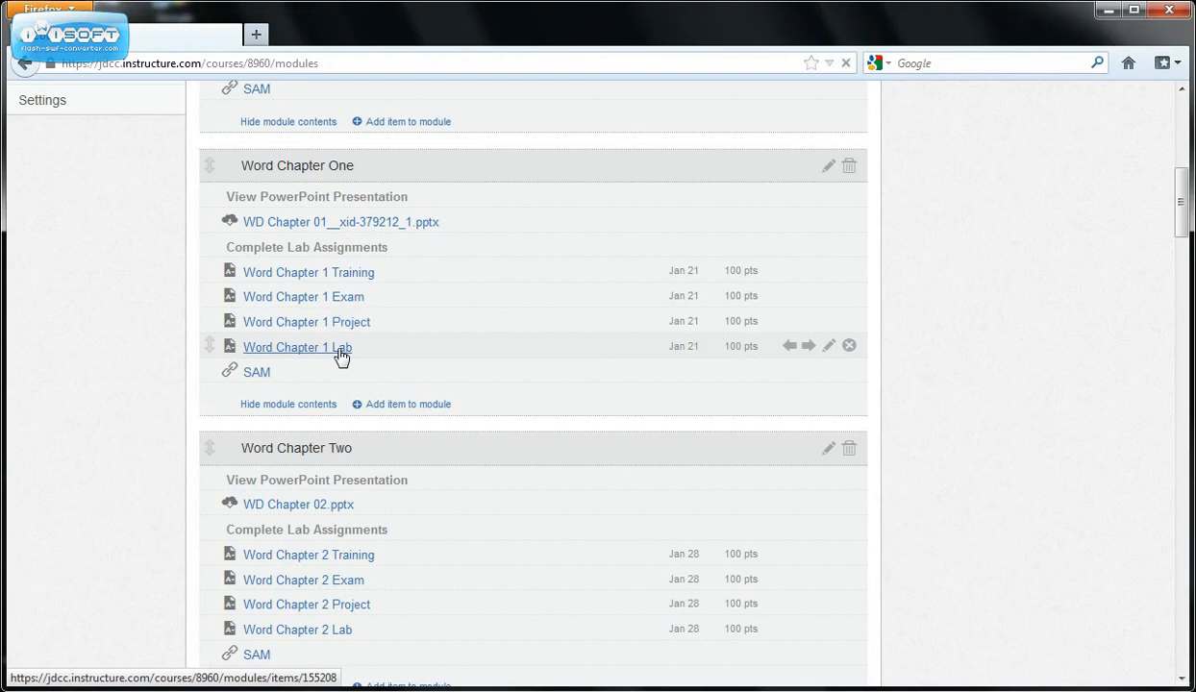
Open the Word Chapter 1 Lab assignment from the Canvas Modules list.
click(297, 346)
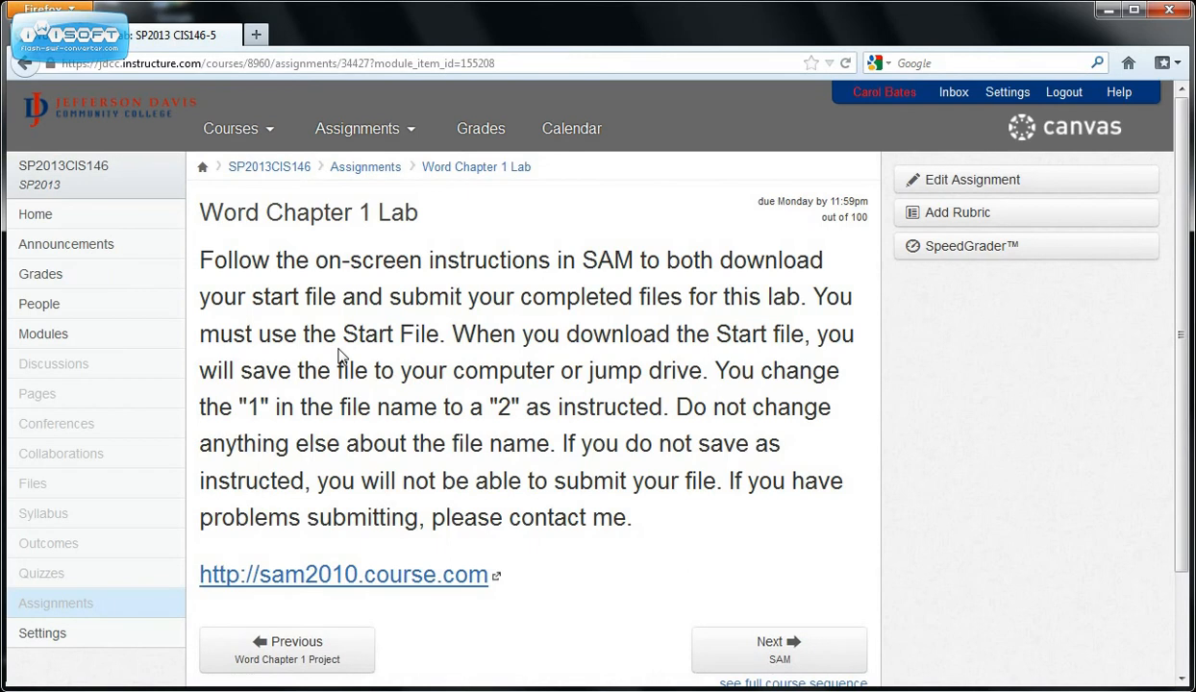
mouse_move(392, 594)
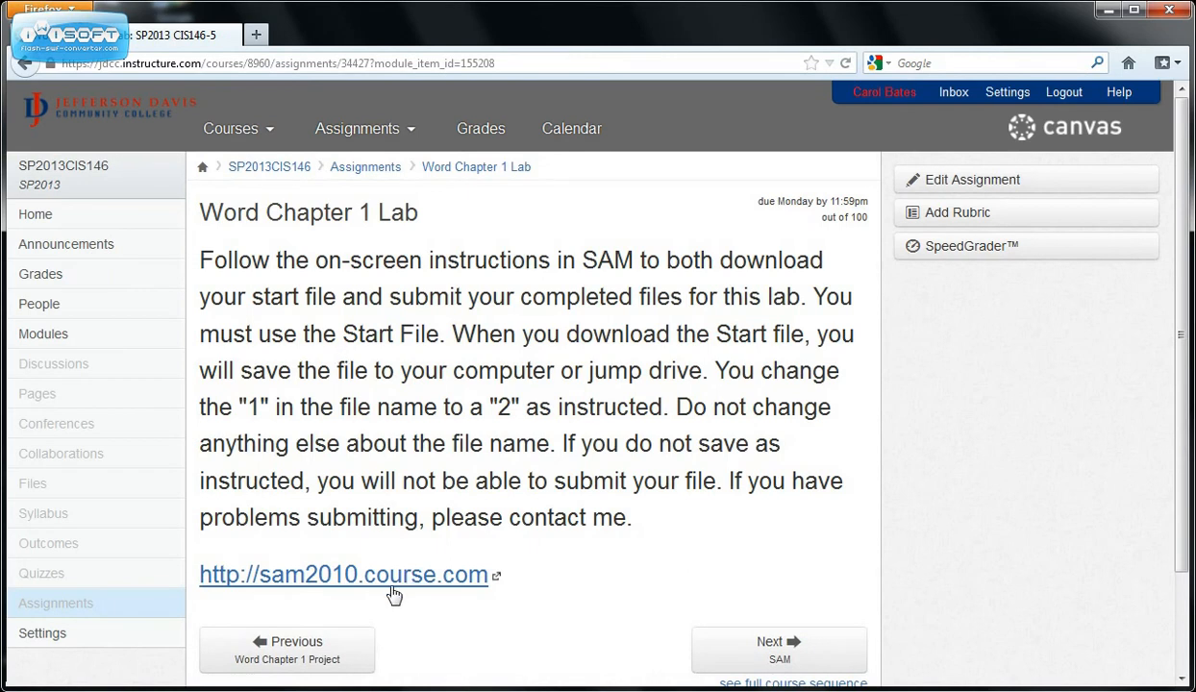
Sign in to sam2010.course.com as user 'carol' with the saved password.
click(342, 575)
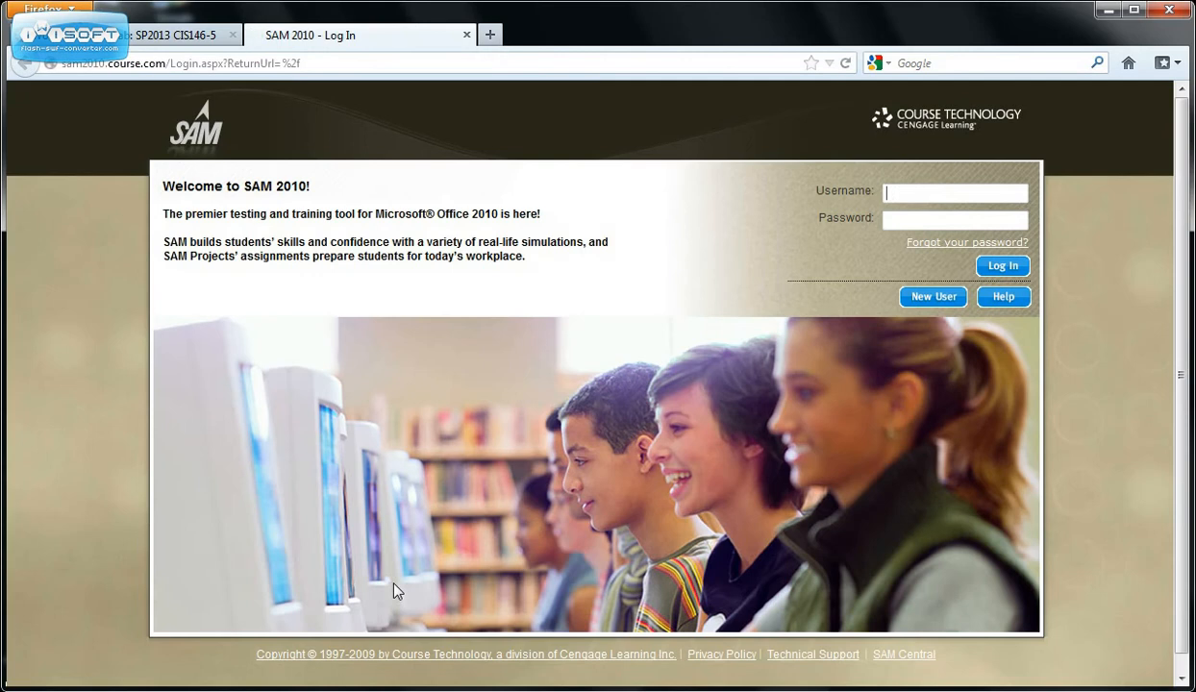
mouse_move(856, 394)
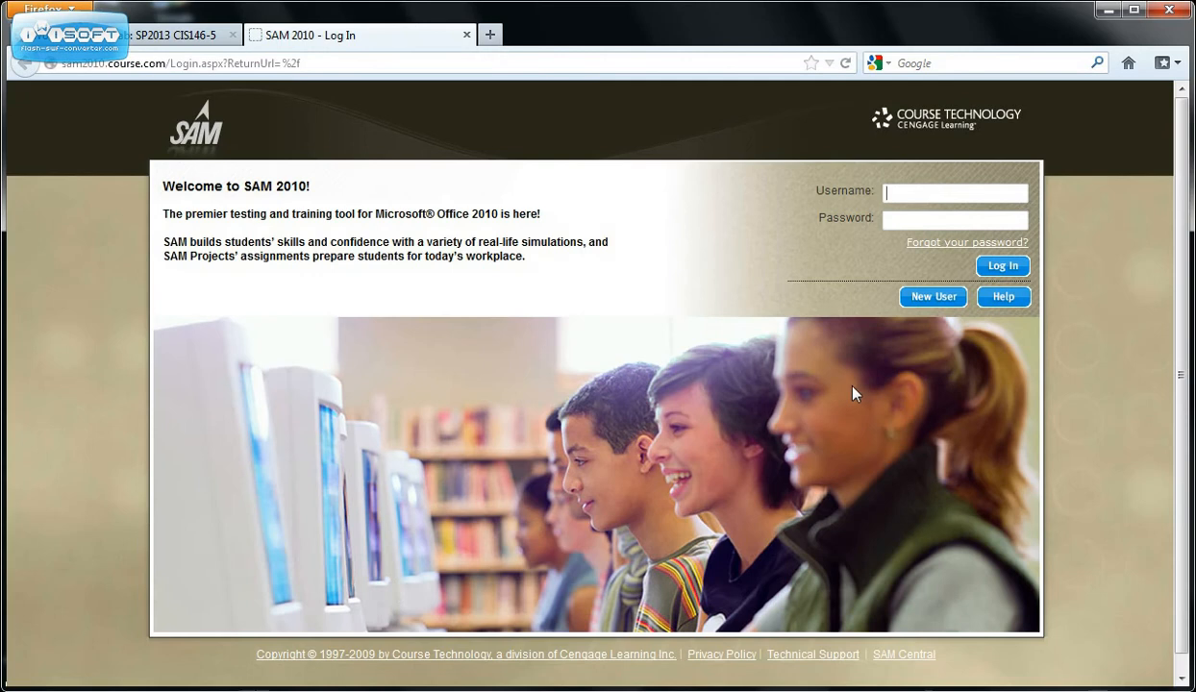
text(carol)
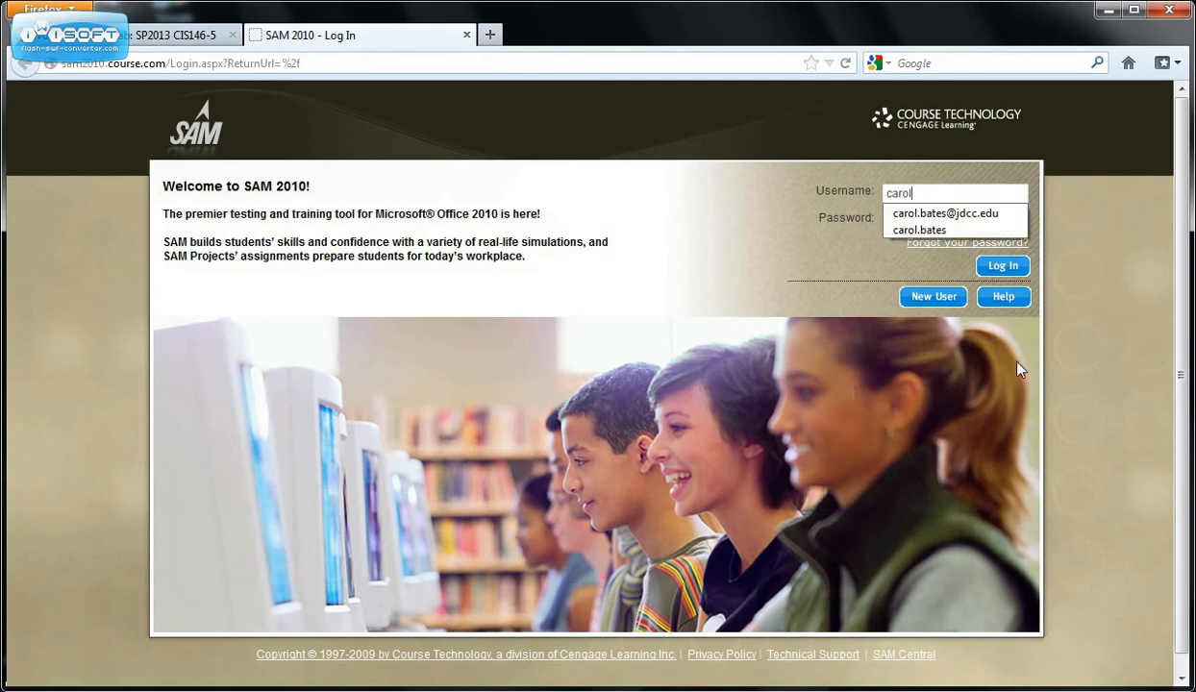
click(945, 211)
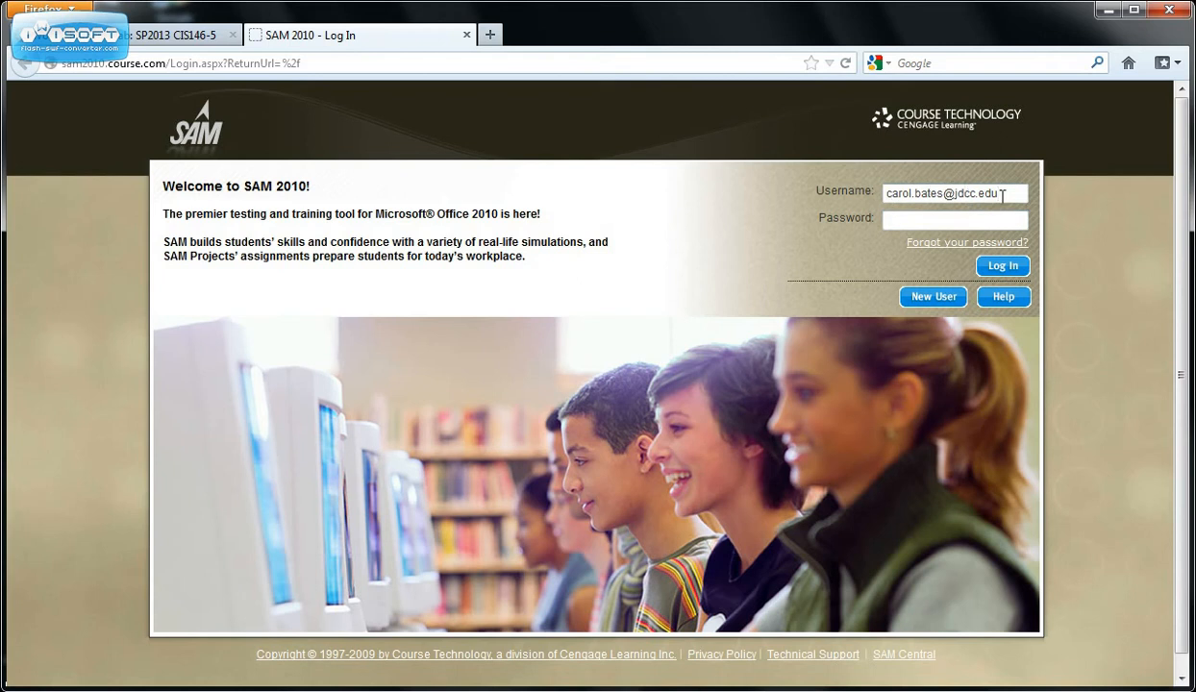
click(954, 219)
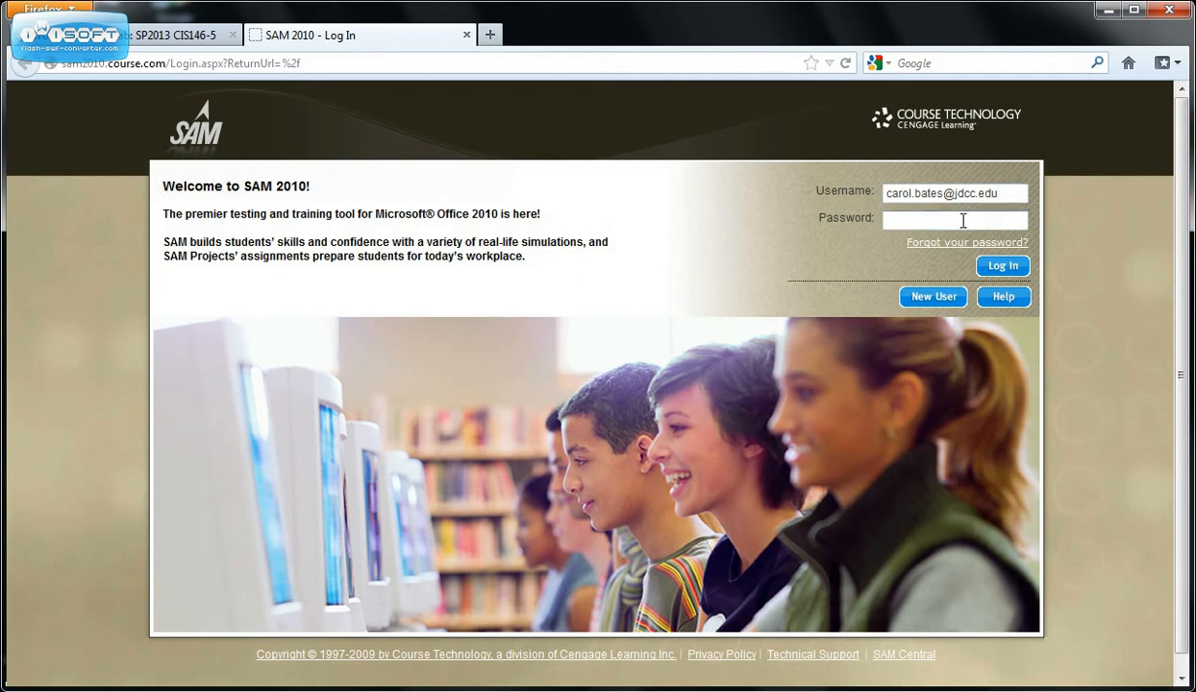
text(••••)
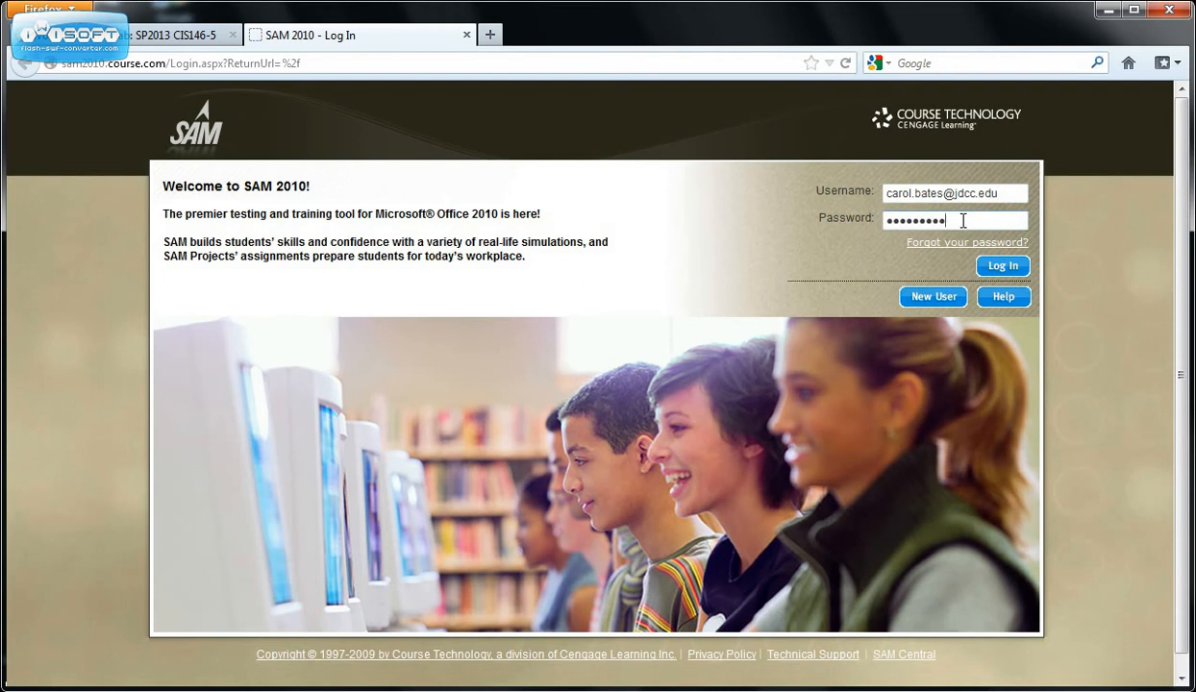
click(1004, 265)
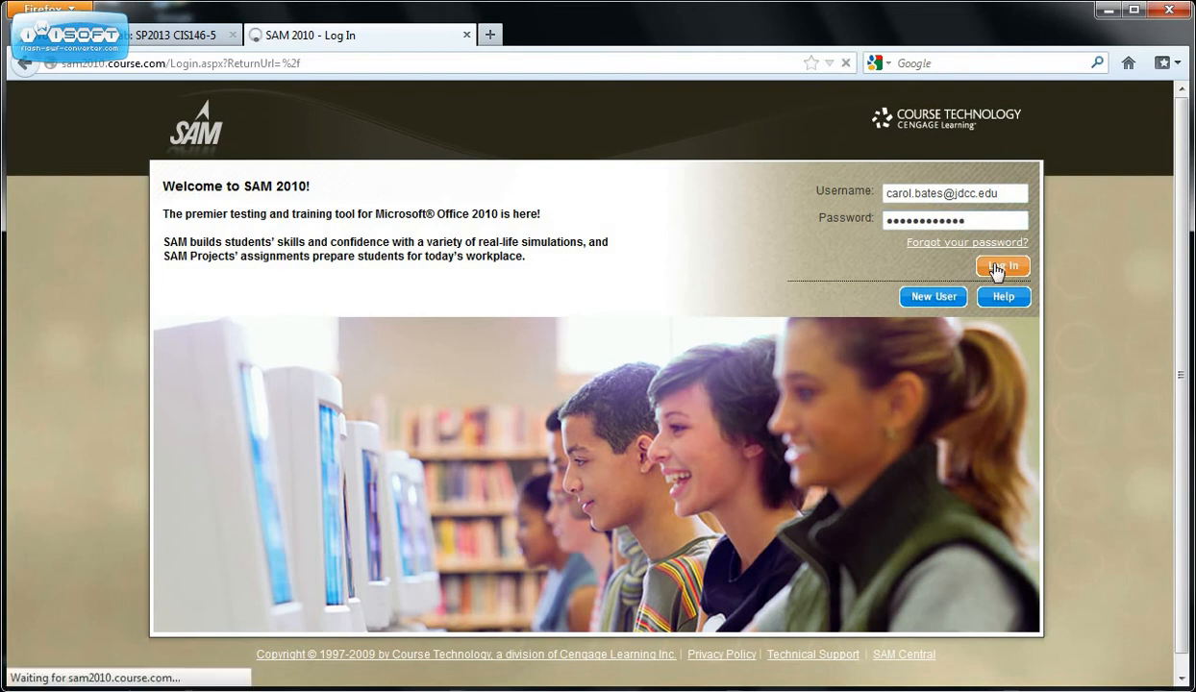
click(1004, 266)
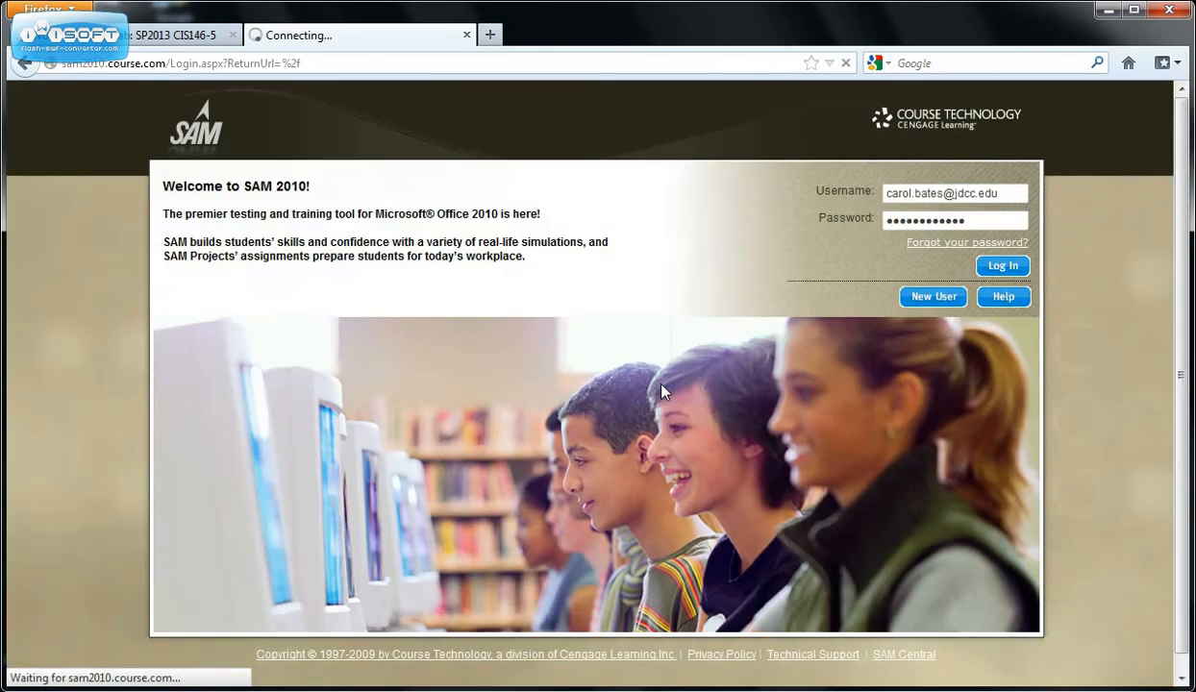
click(1003, 265)
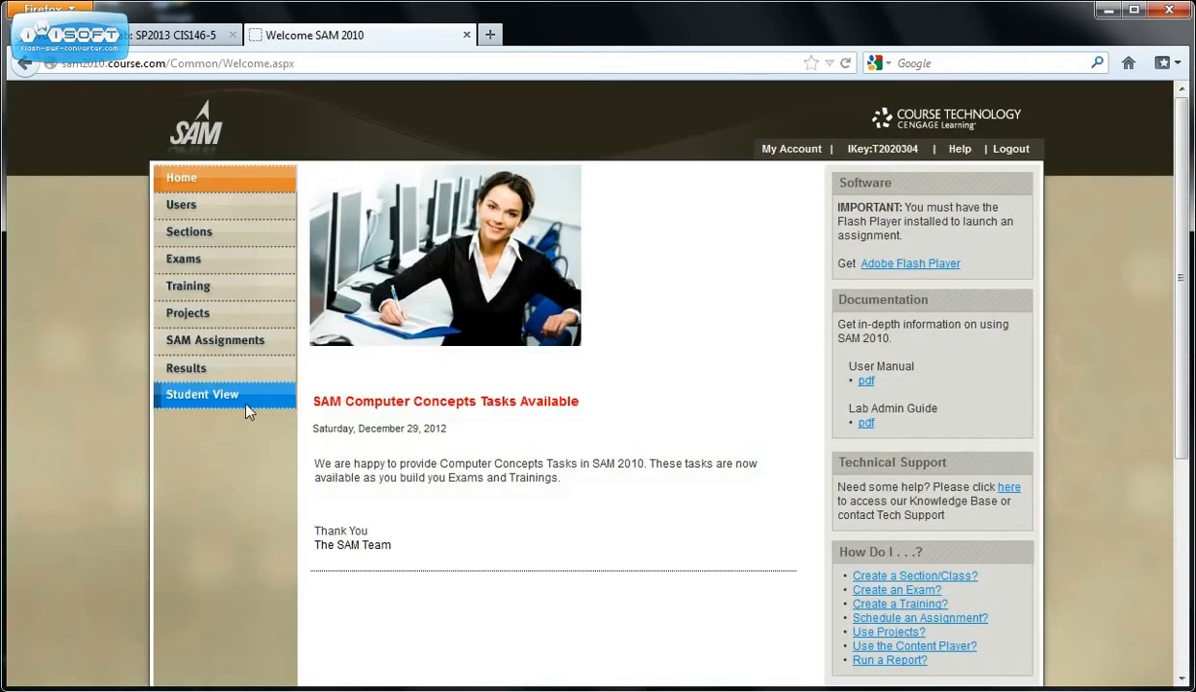
In Student View, search assignments, page to the last page and open Word Chapter 1 Lab details.
click(202, 395)
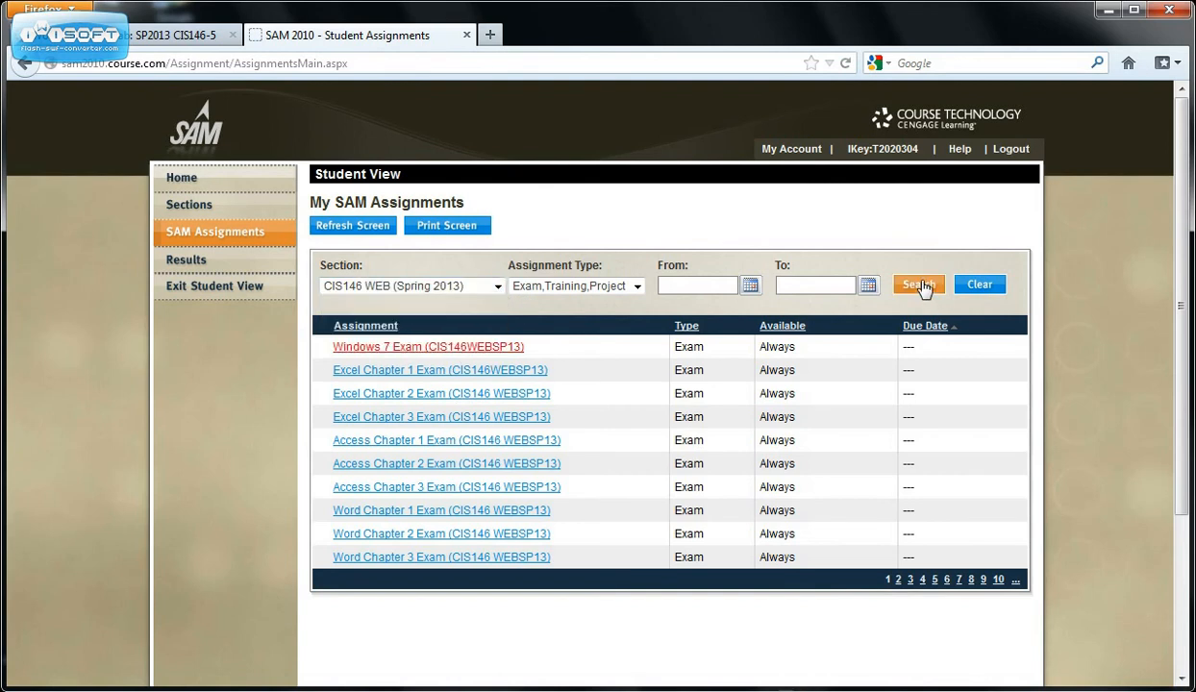
click(917, 284)
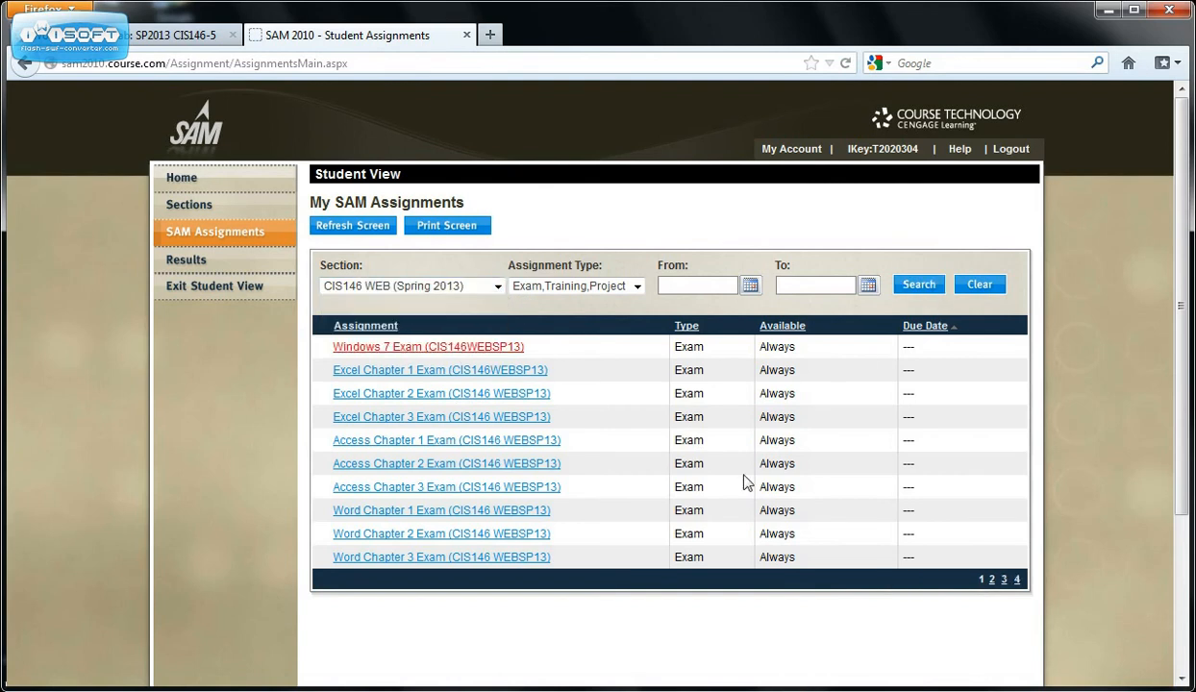
mouse_move(692, 492)
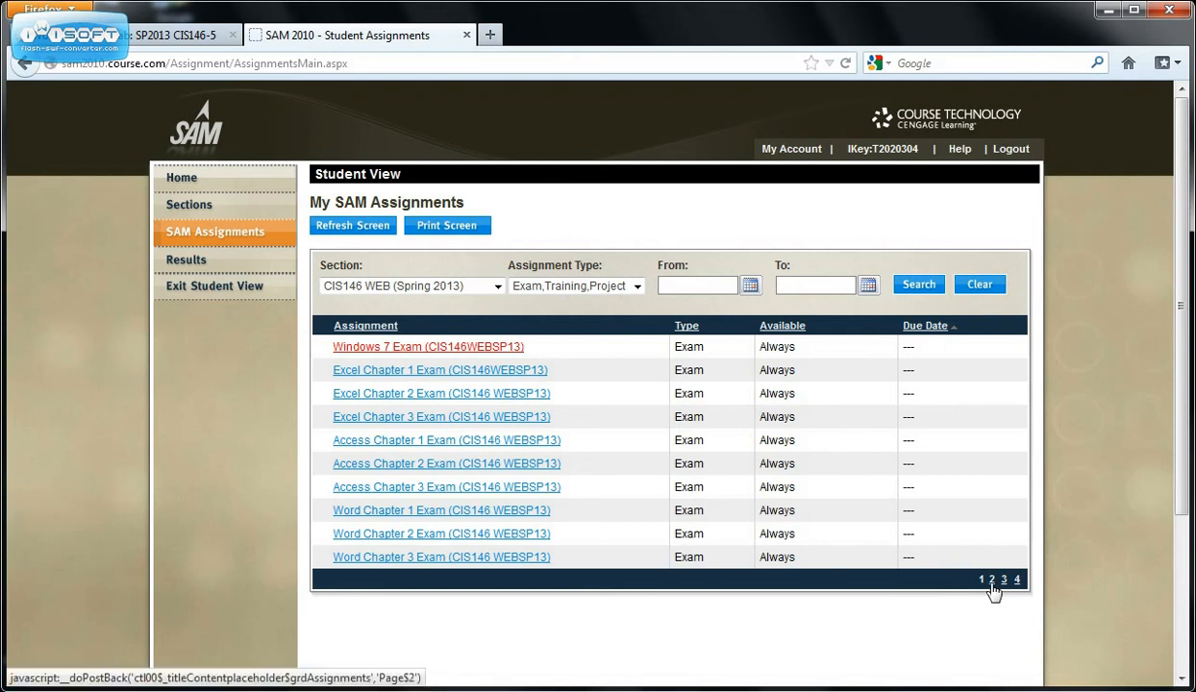
click(992, 581)
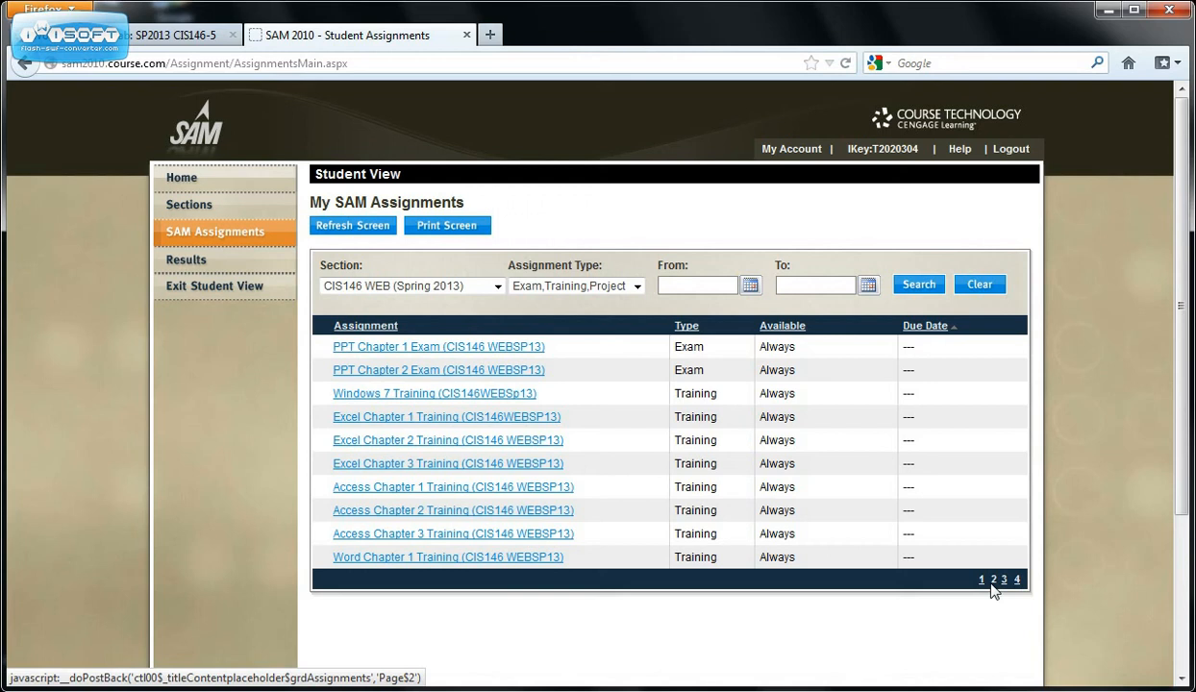
mouse_move(1023, 596)
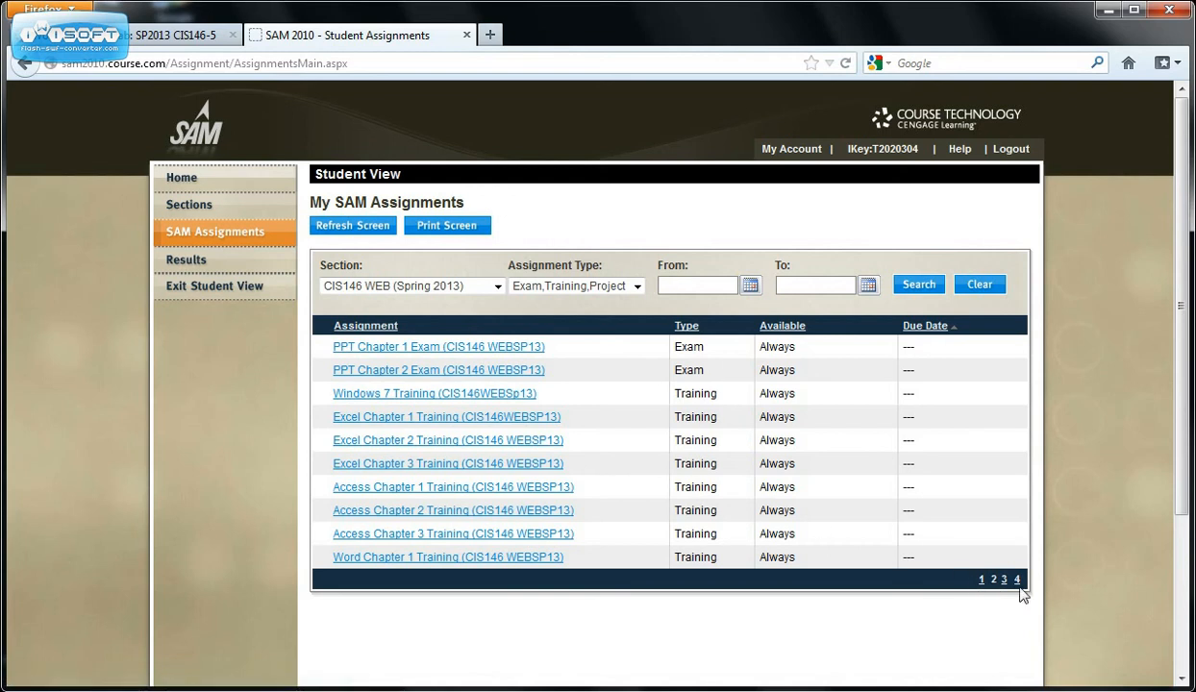
click(1006, 581)
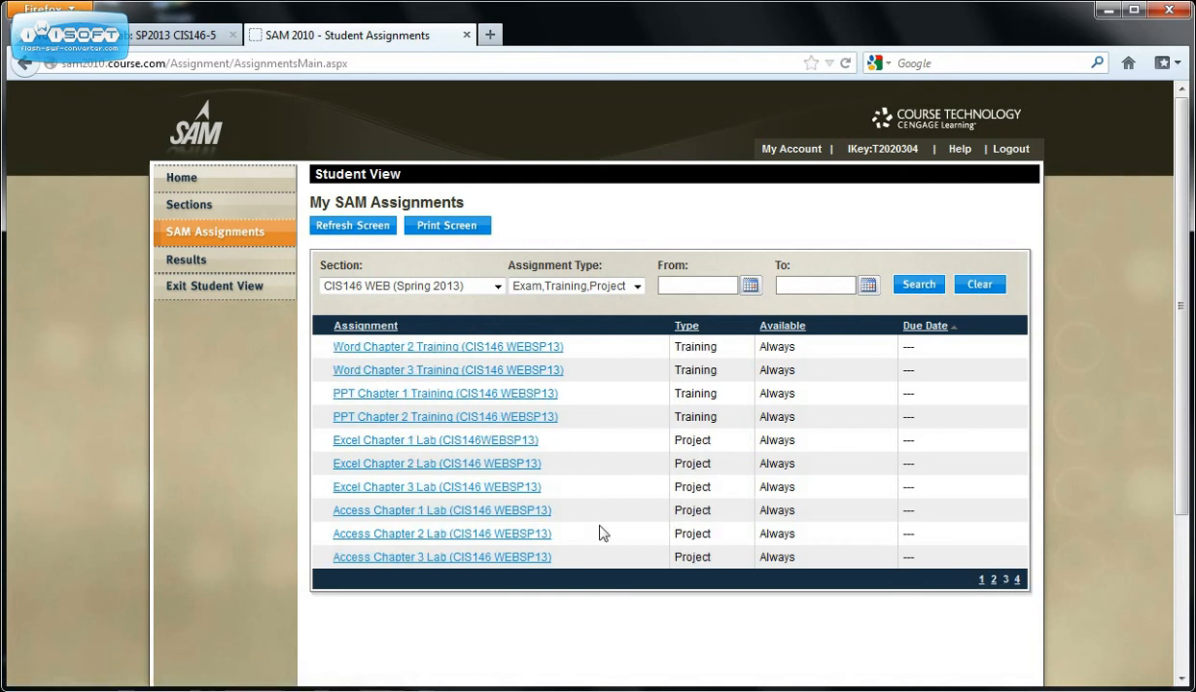
mouse_move(1004, 569)
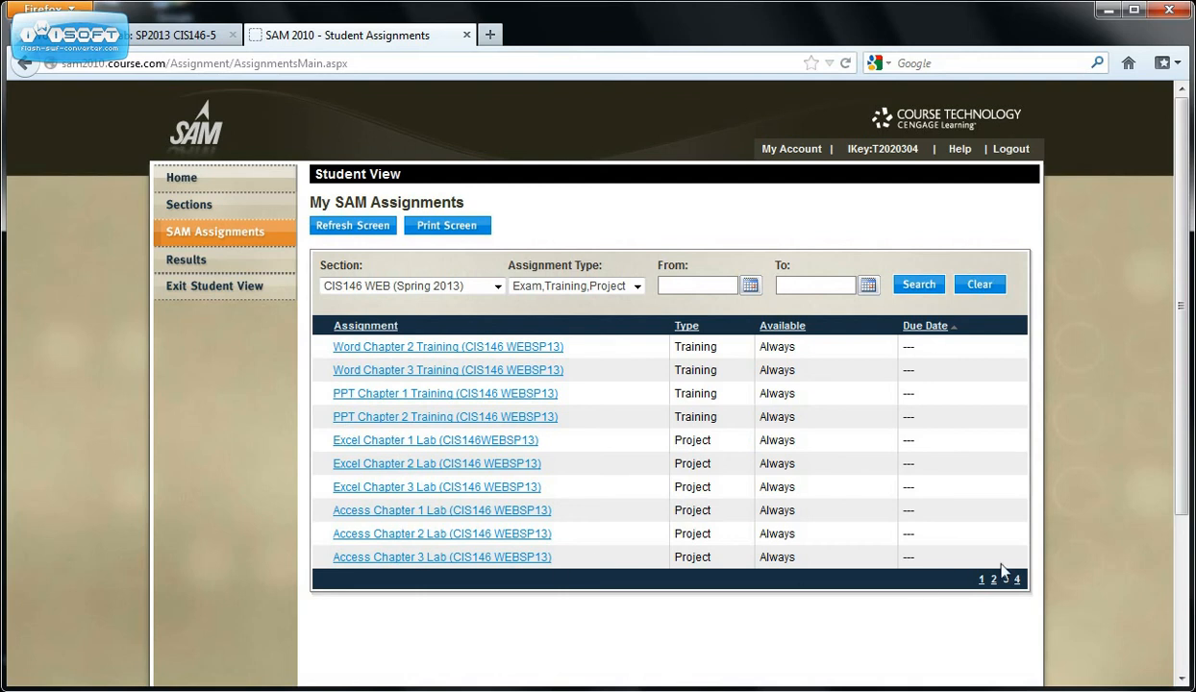
click(1017, 579)
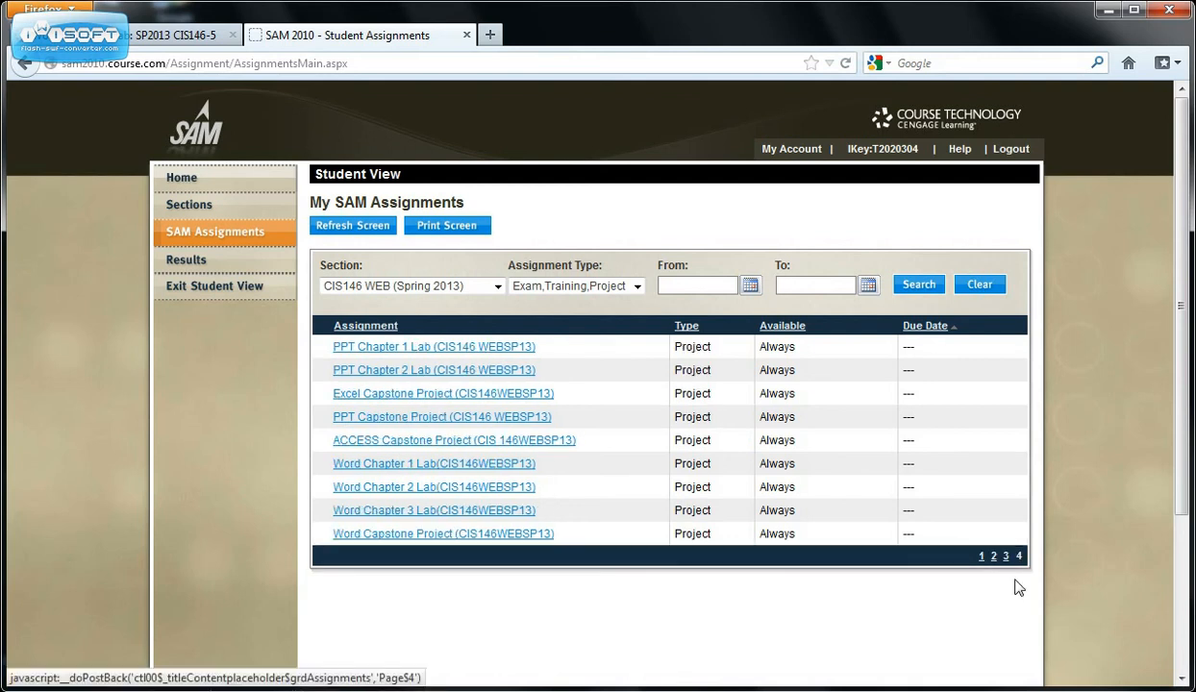
mouse_move(408, 477)
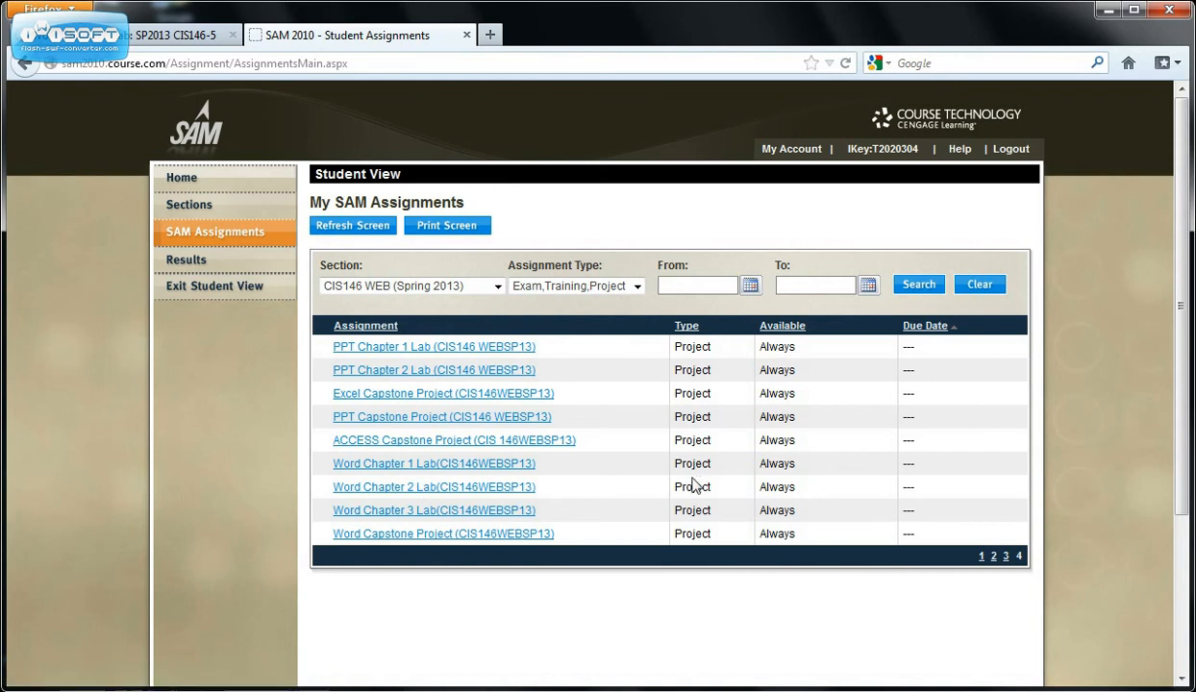
mouse_move(466, 475)
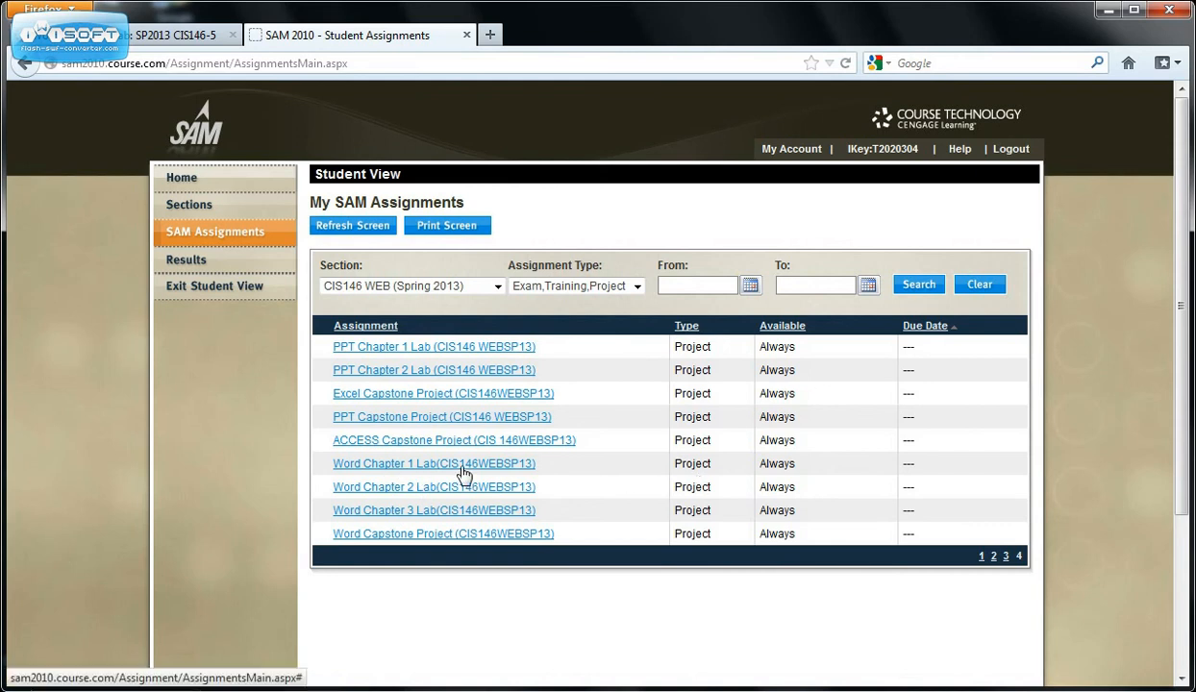
click(434, 463)
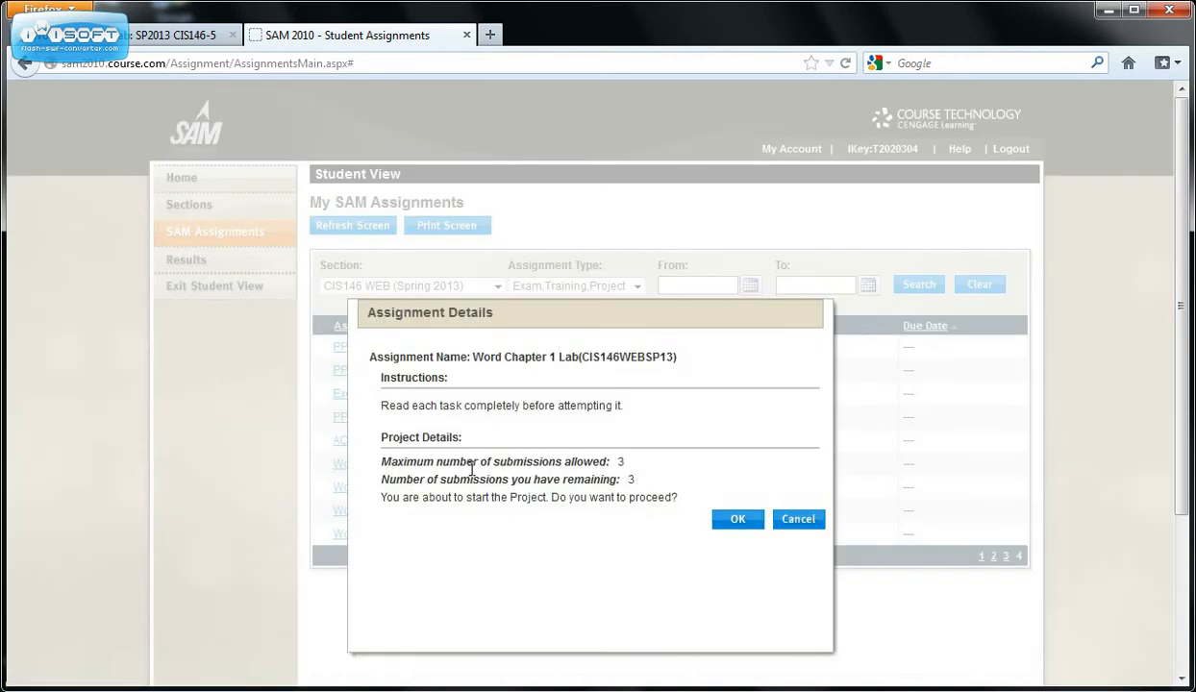
mouse_move(625, 479)
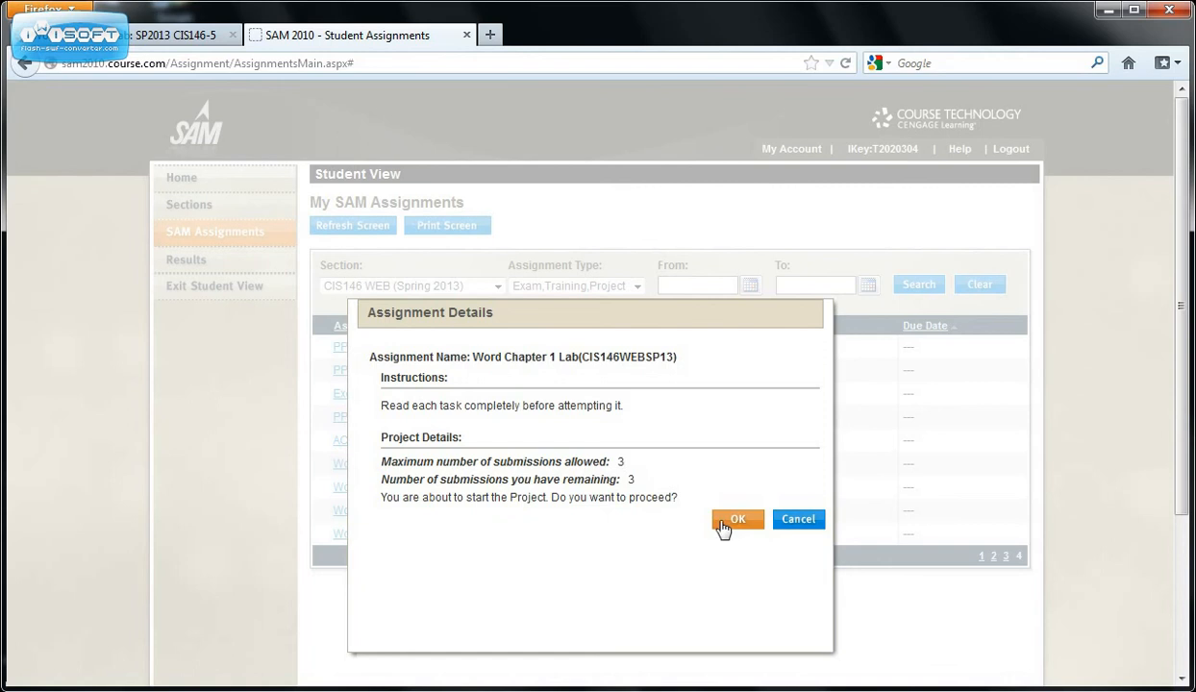
Confirm starting the Word Chapter 1 Lab project in the Assignment Details dialog.
click(737, 519)
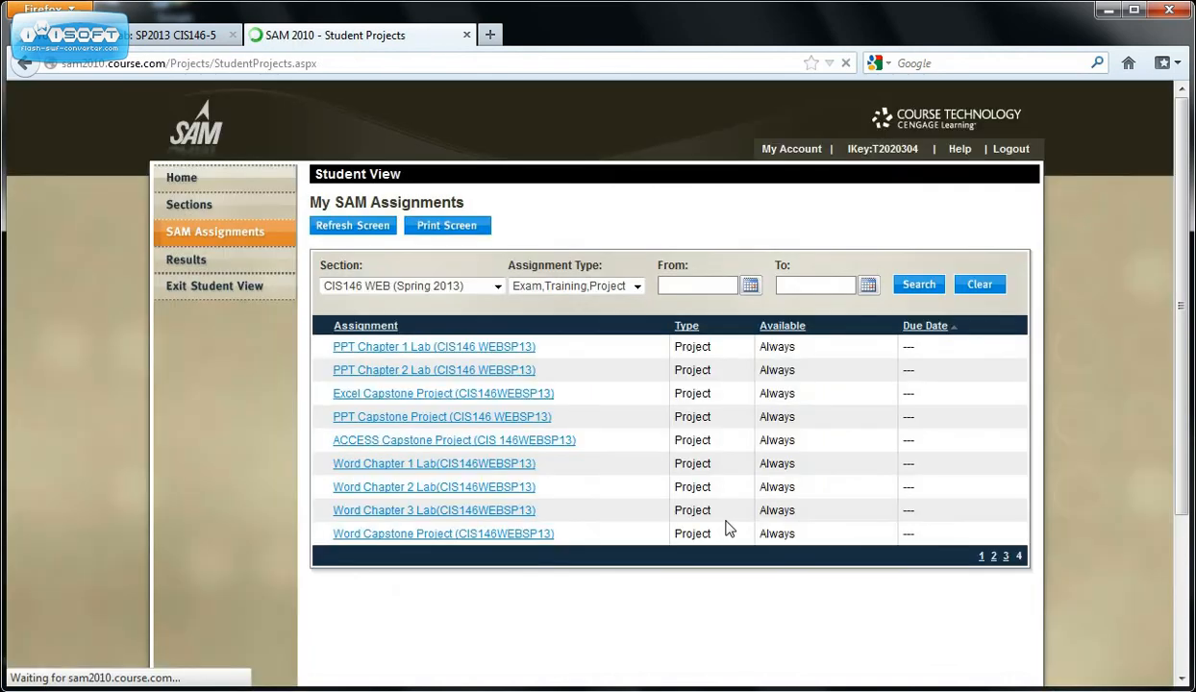
Open the Word Chapter 1 Lab (CIS146WEBSP13) project page with its start files.
click(434, 463)
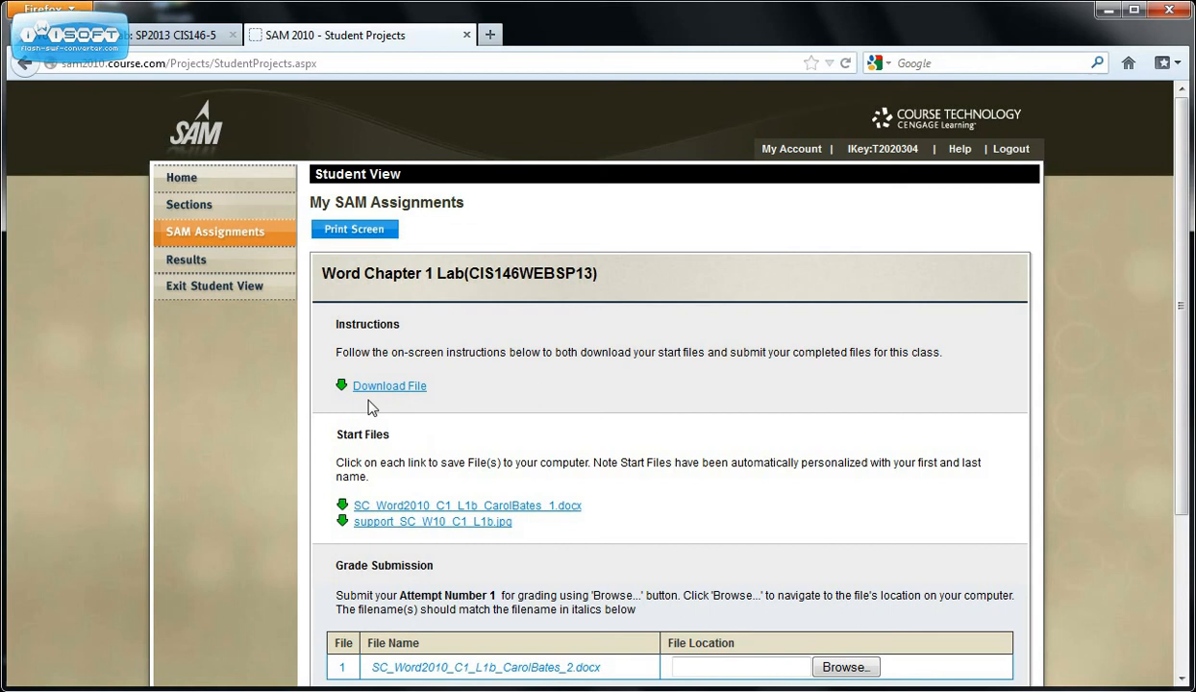
mouse_move(389, 396)
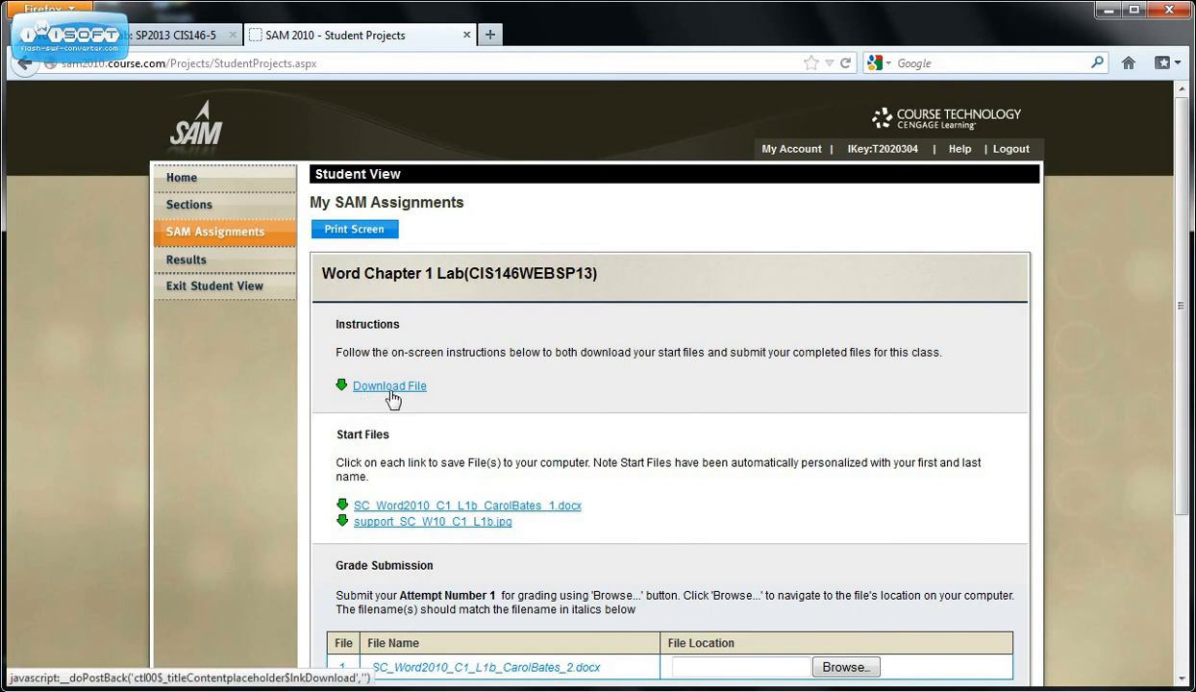
mouse_move(404, 398)
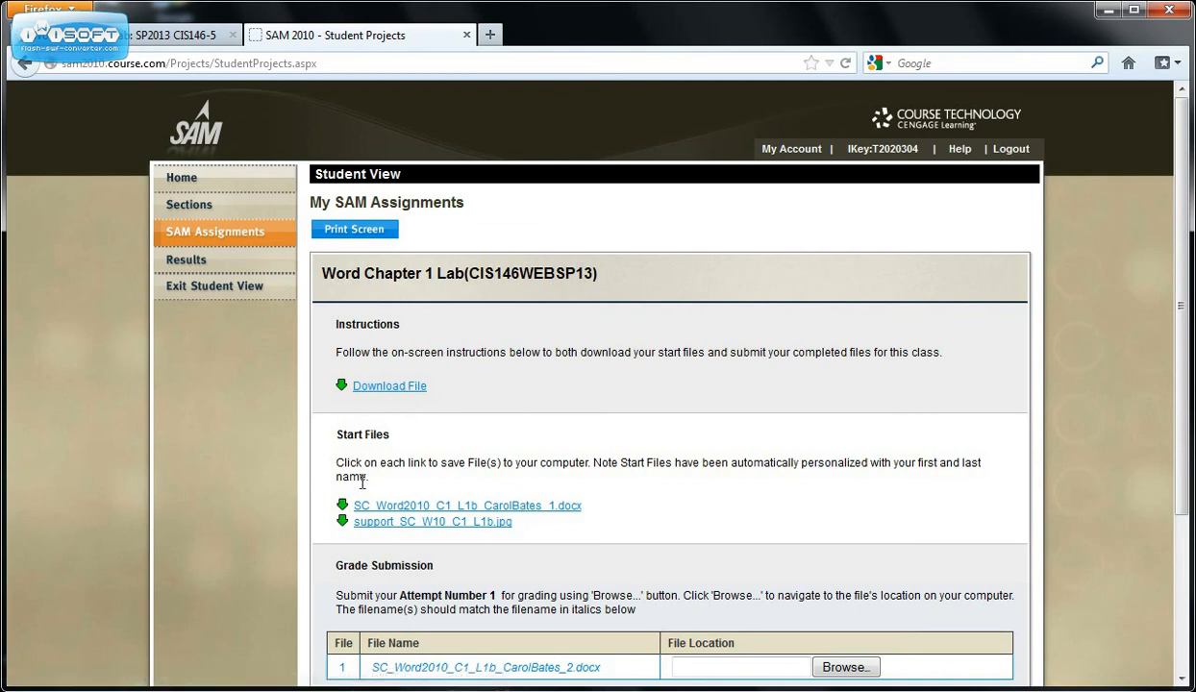
mouse_move(527, 519)
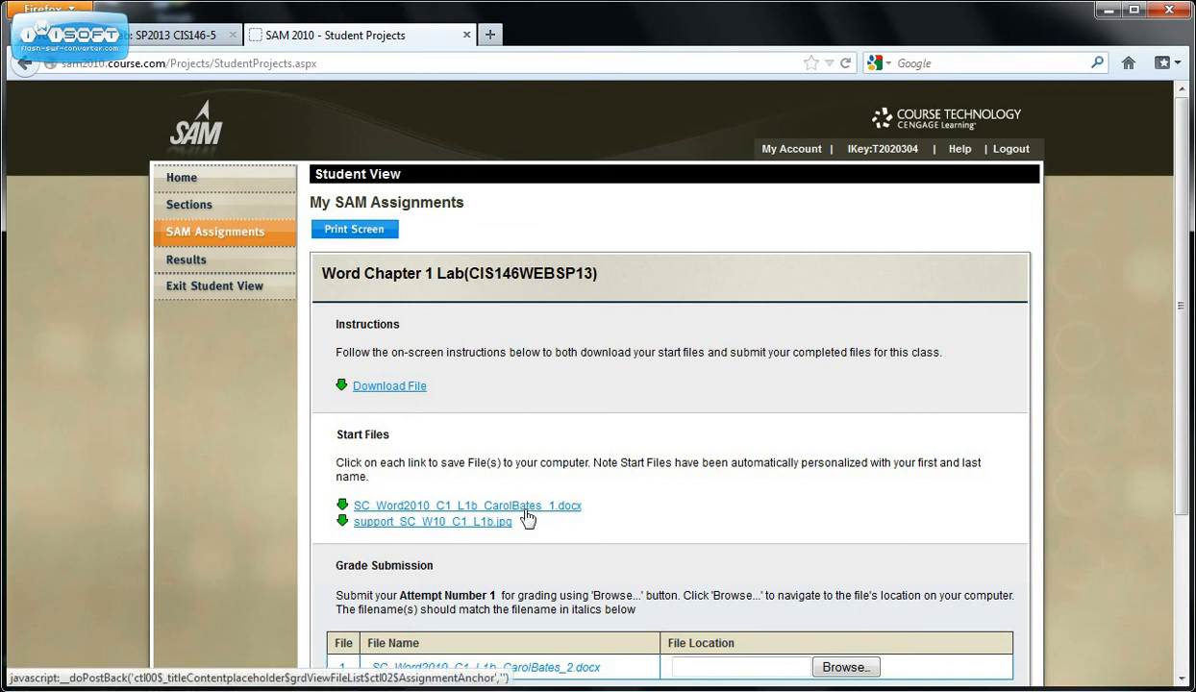
mouse_move(510, 534)
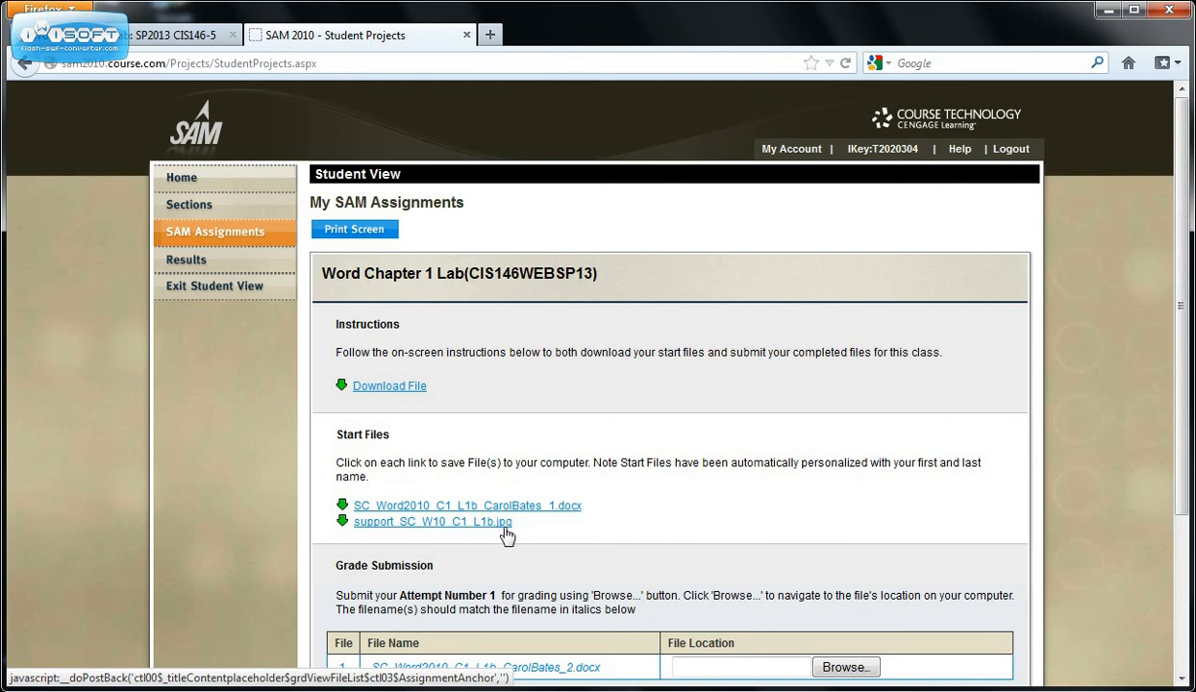
mouse_move(474, 531)
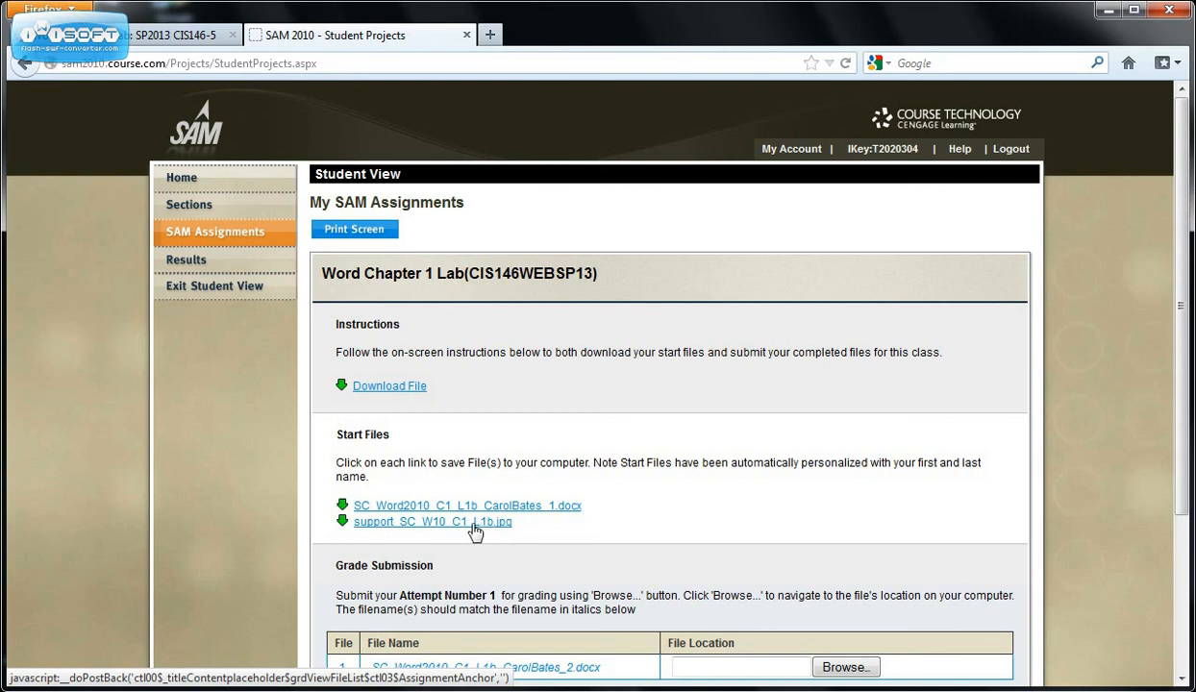
click(431, 522)
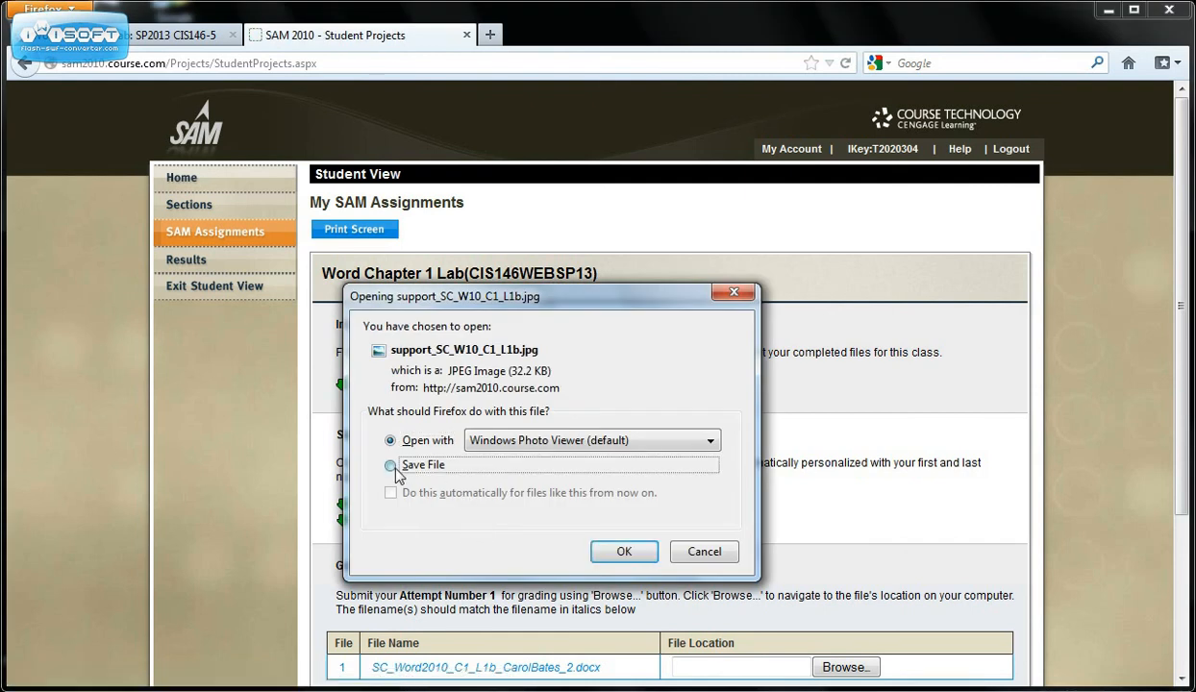
click(391, 464)
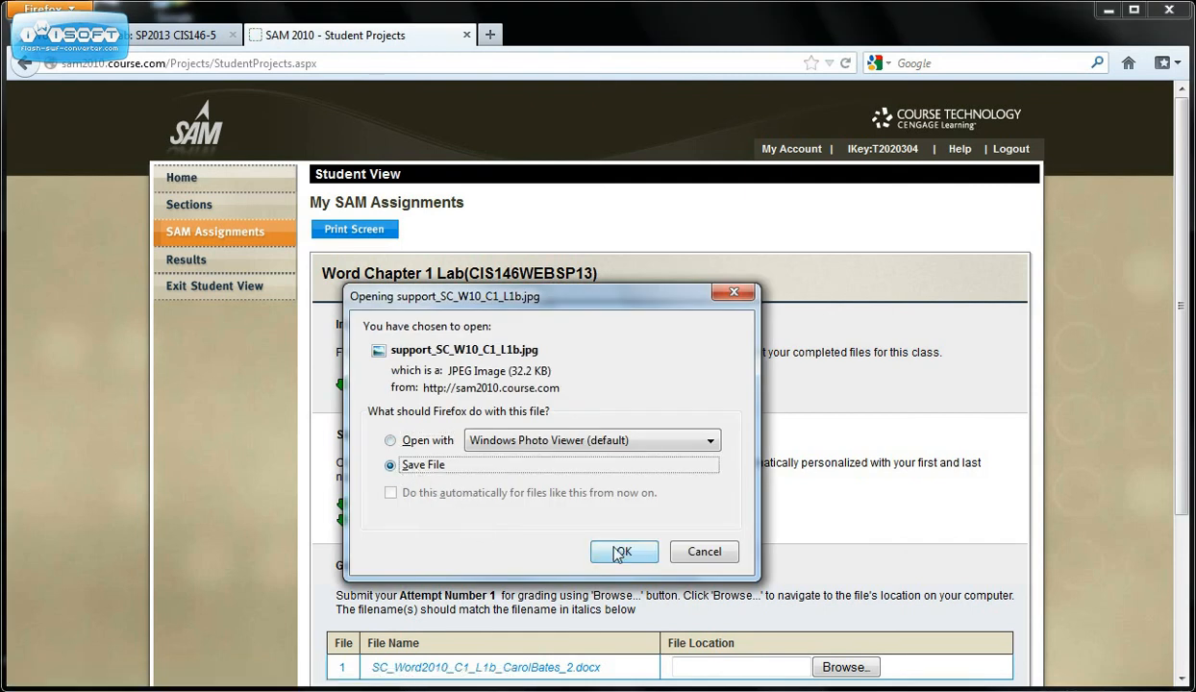
click(623, 550)
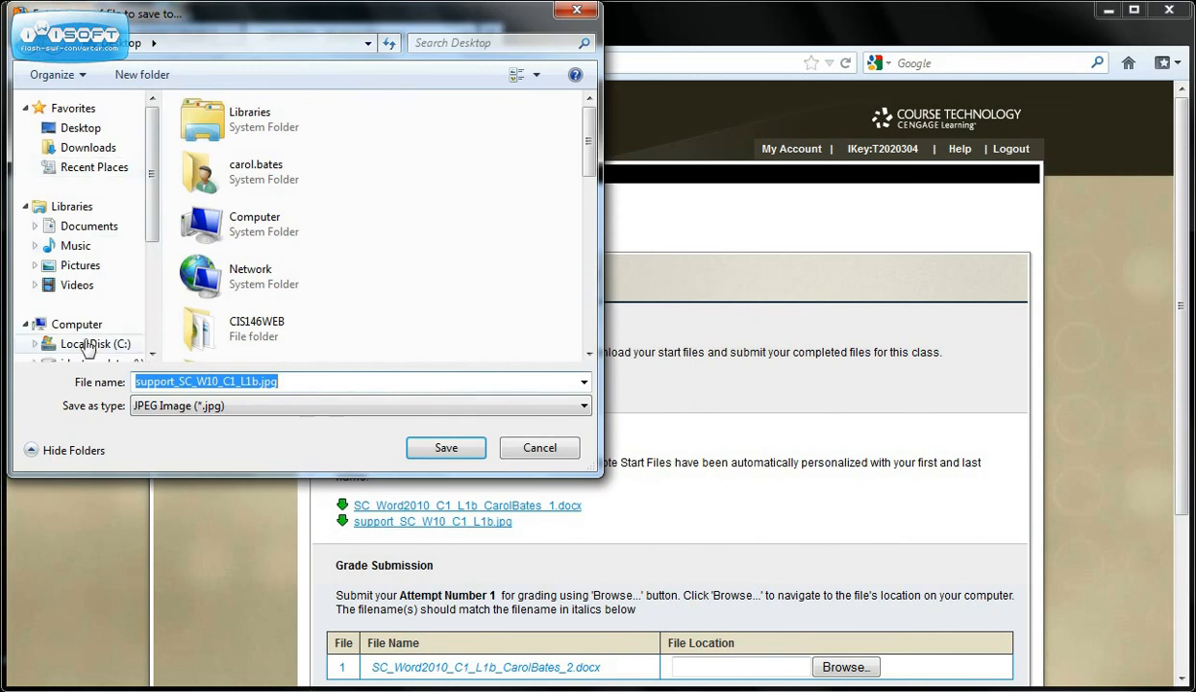
mouse_move(89, 225)
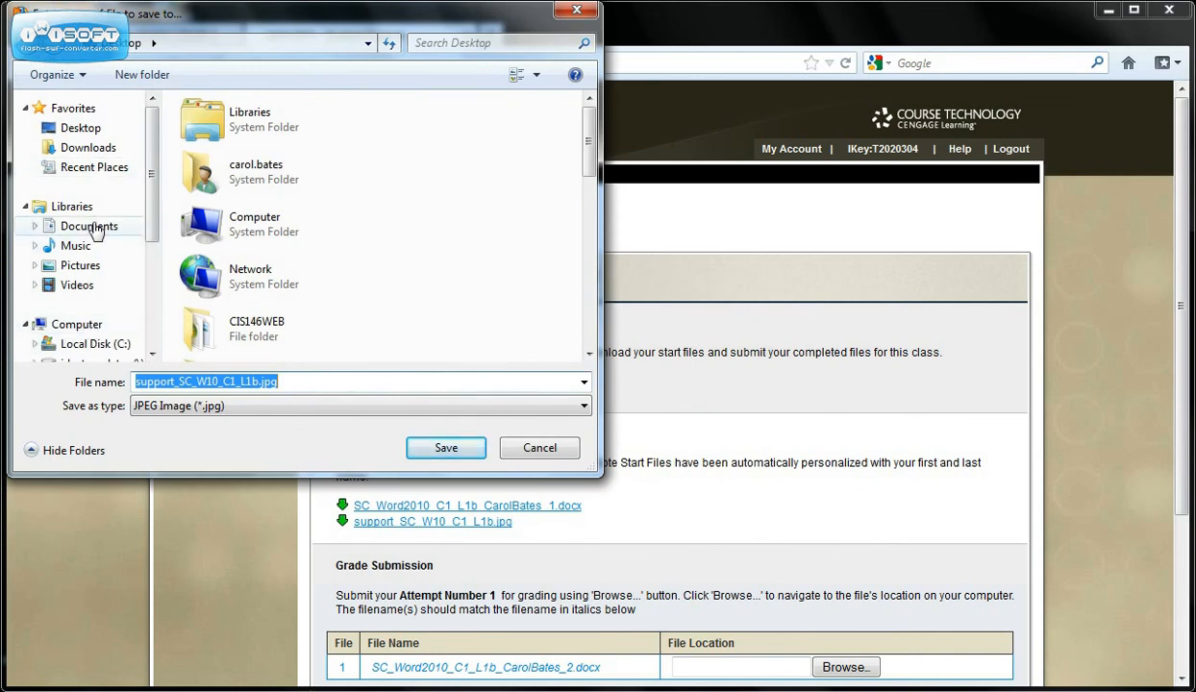
mouse_move(108, 242)
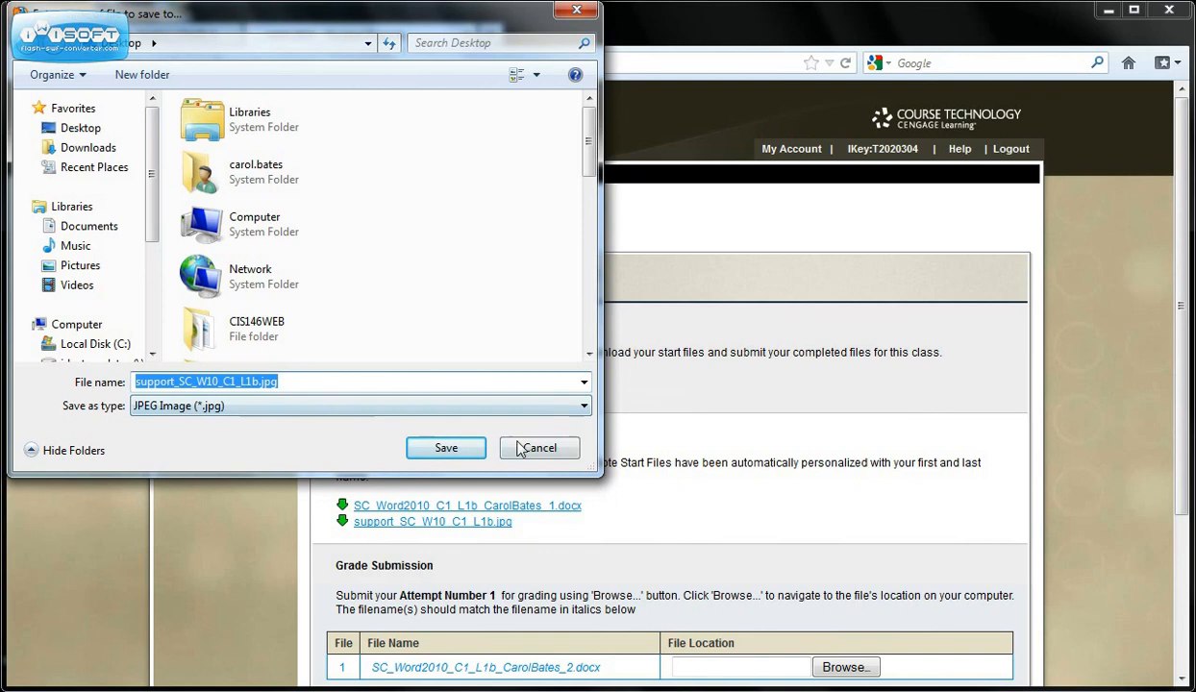
click(539, 448)
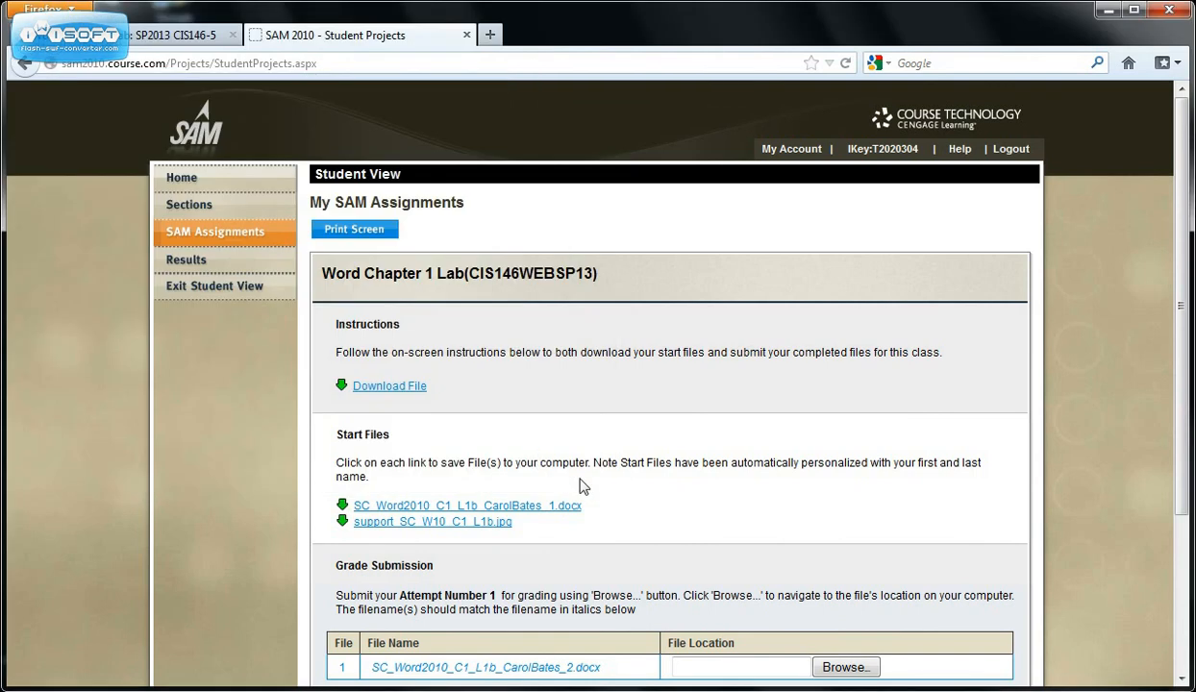
mouse_move(623, 461)
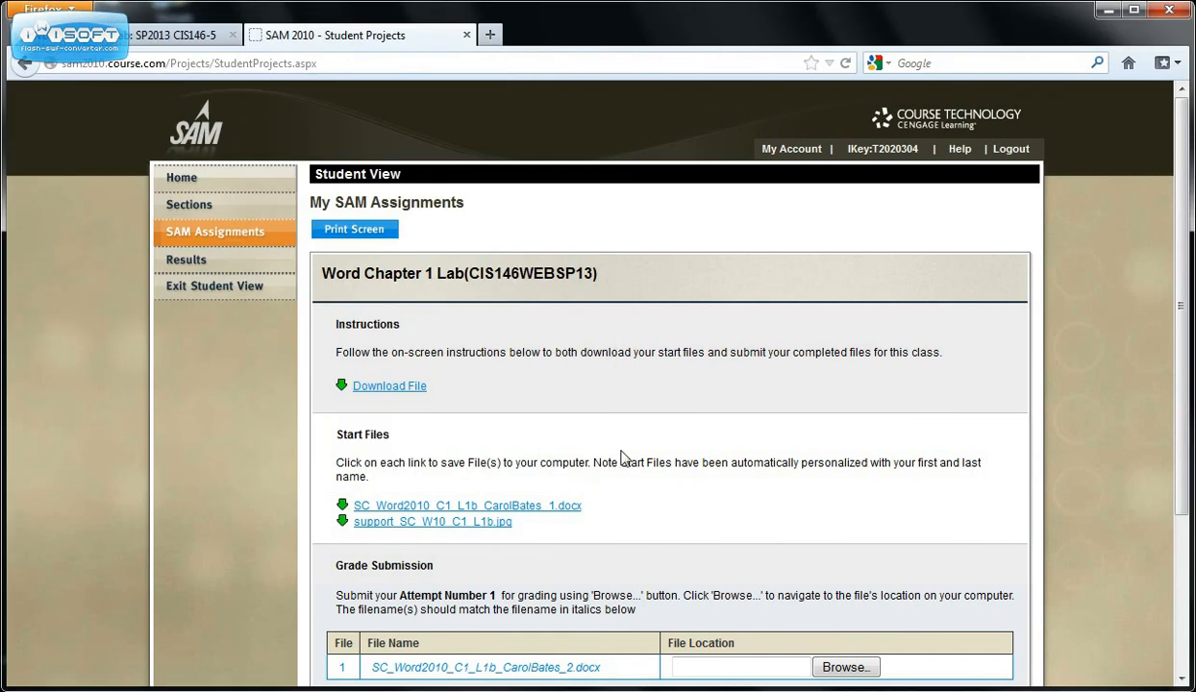
Download the SC_Word2010 .docx start file and open it directly in Microsoft Word.
scroll(down, 3)
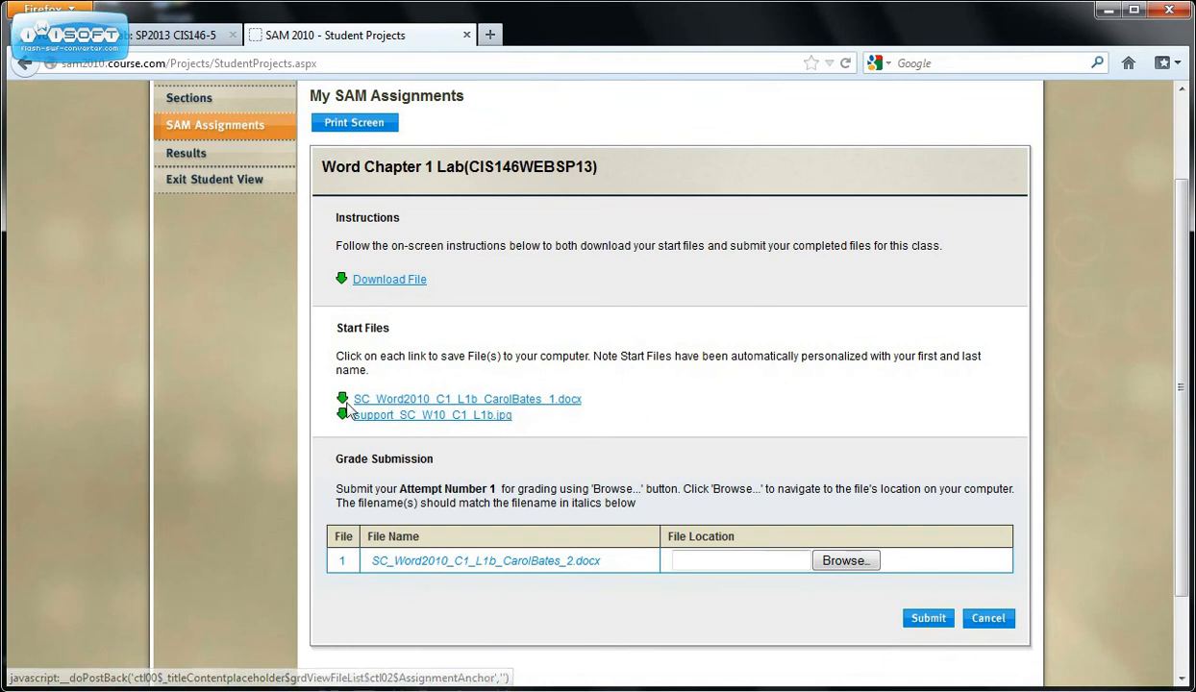
mouse_move(560, 408)
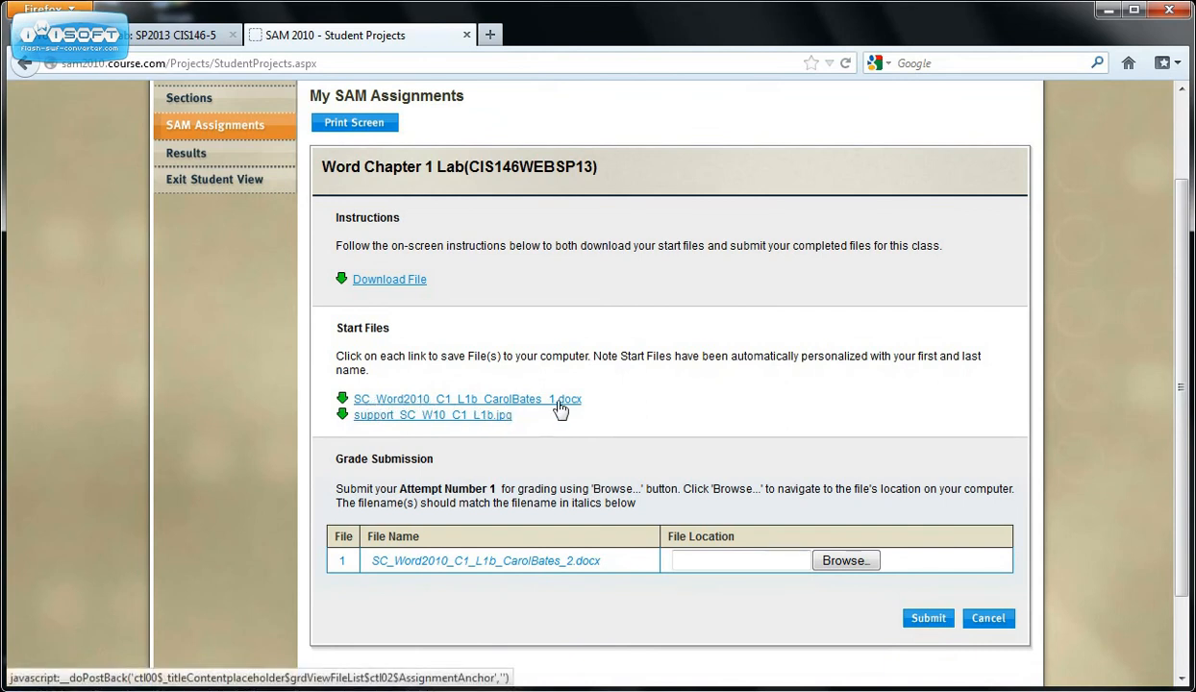
click(467, 398)
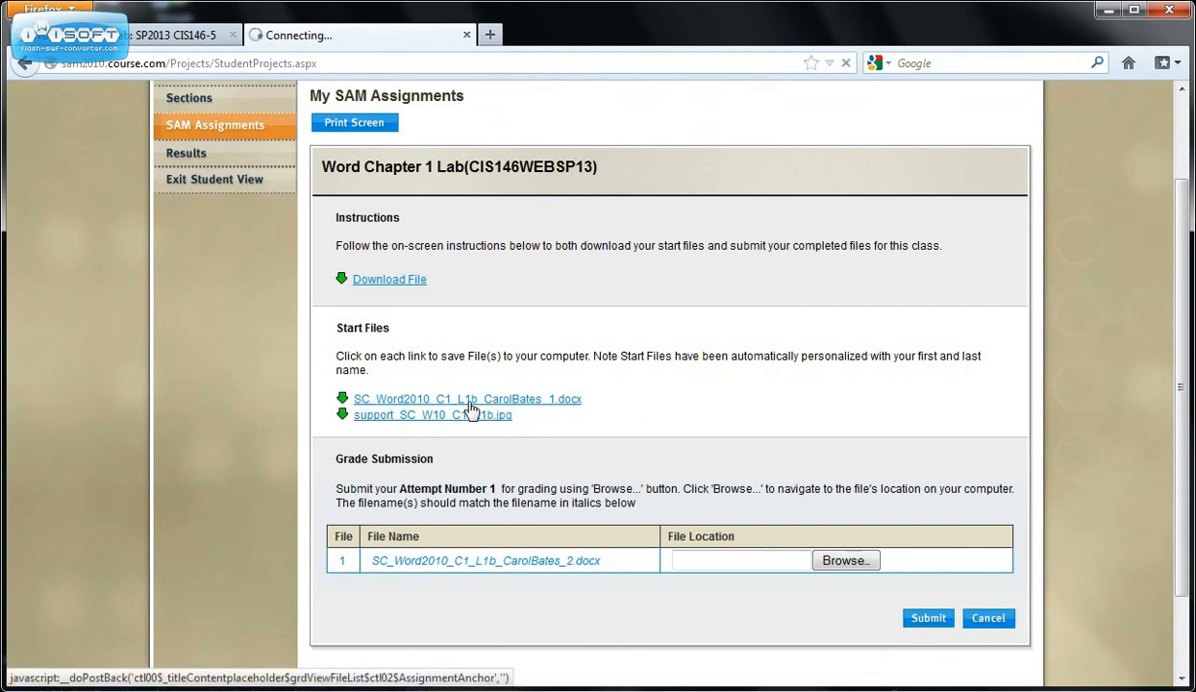
click(468, 398)
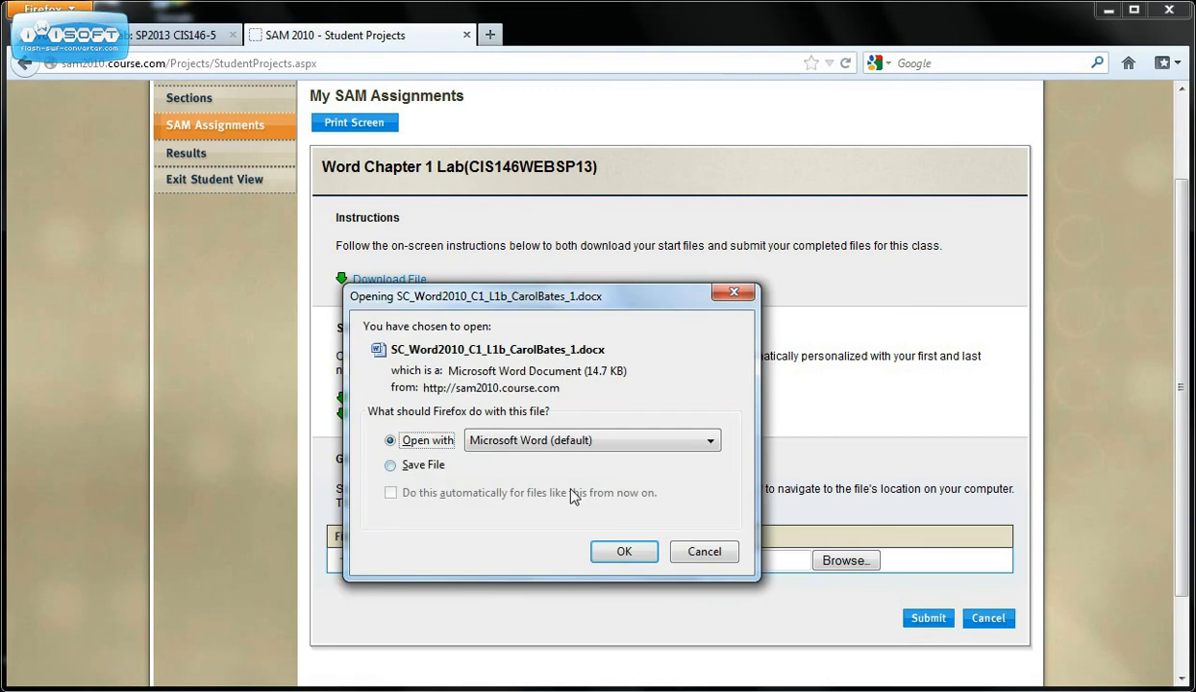
click(623, 550)
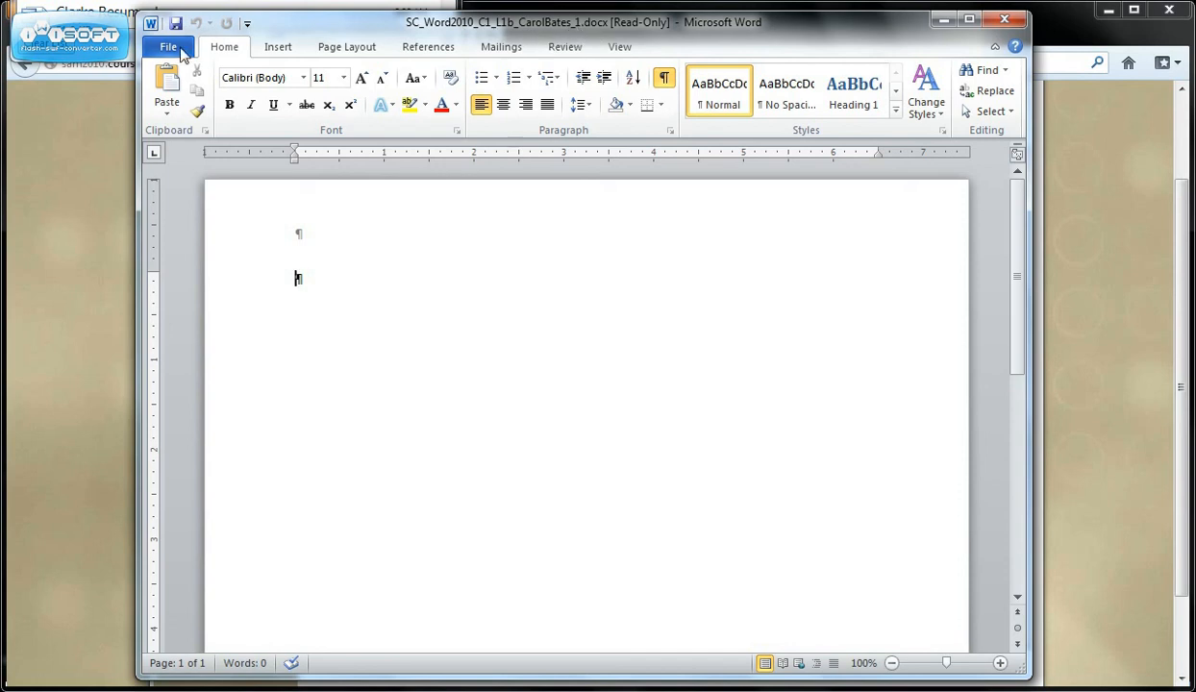
Save the document as SC_Word2010_C1_L1b_CarolBates_2.docx, replacing the existing file.
click(167, 46)
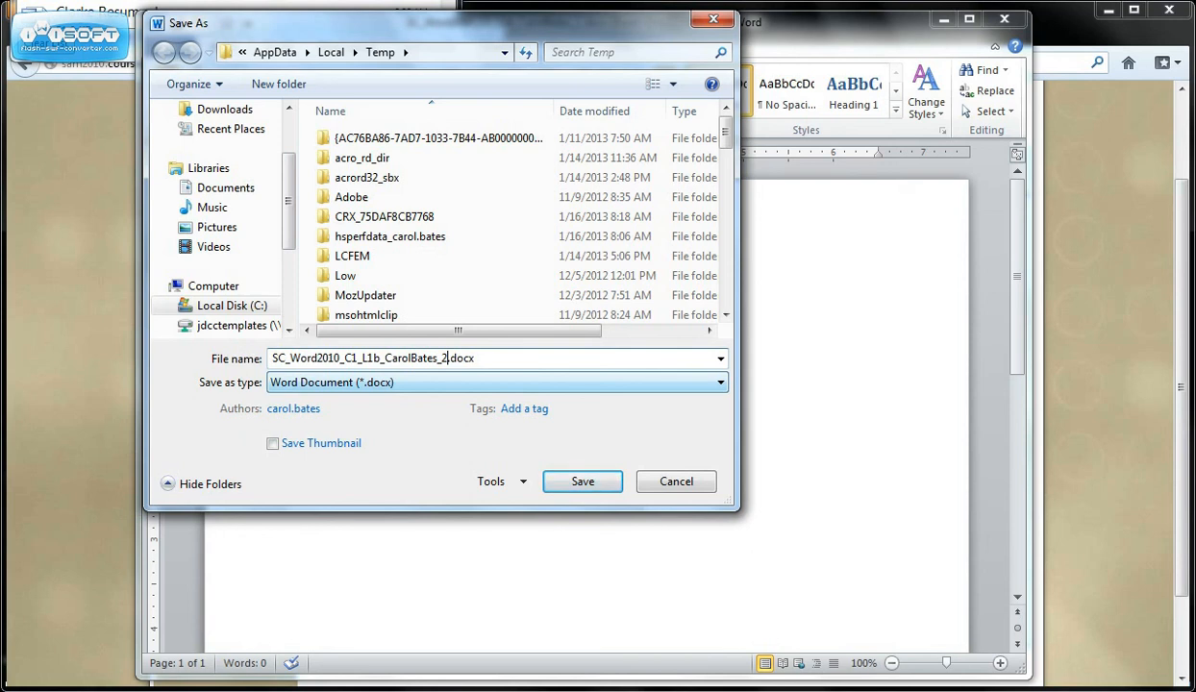
click(581, 481)
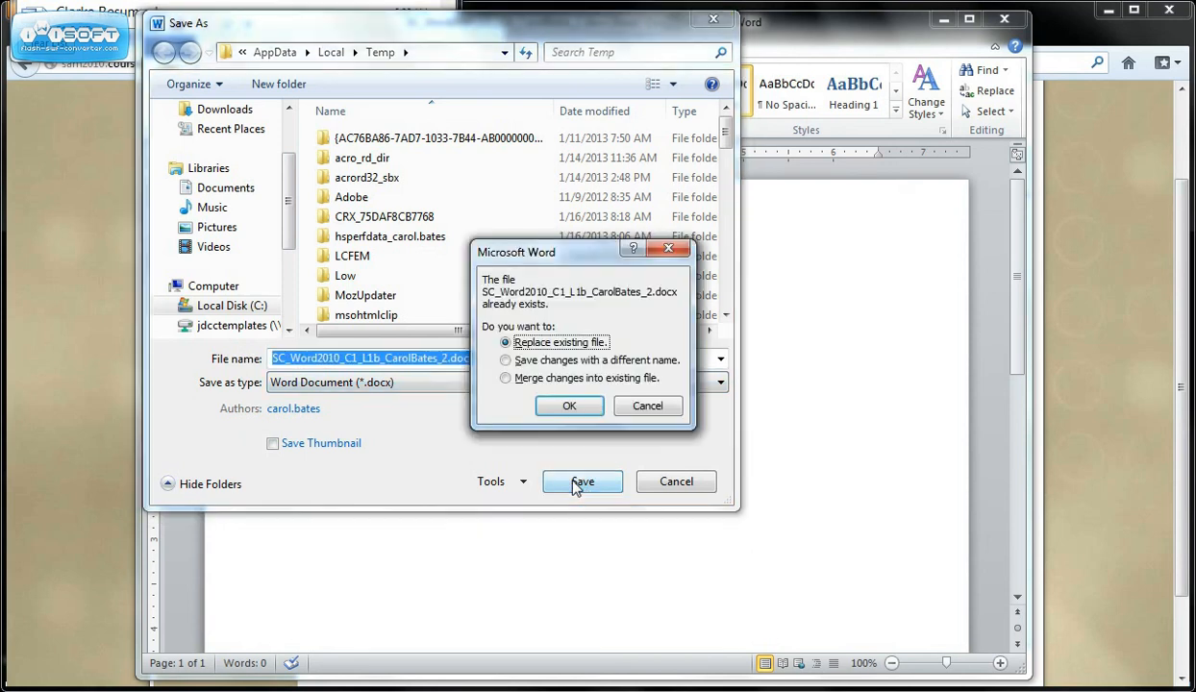
click(569, 404)
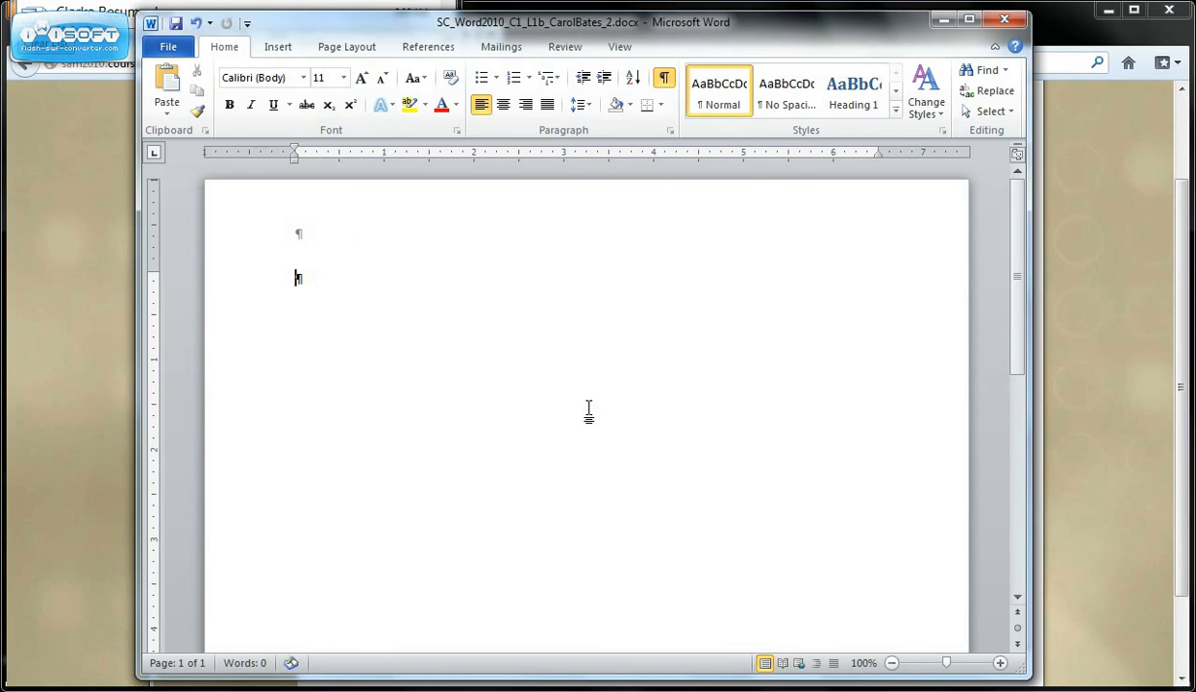
mouse_move(606, 150)
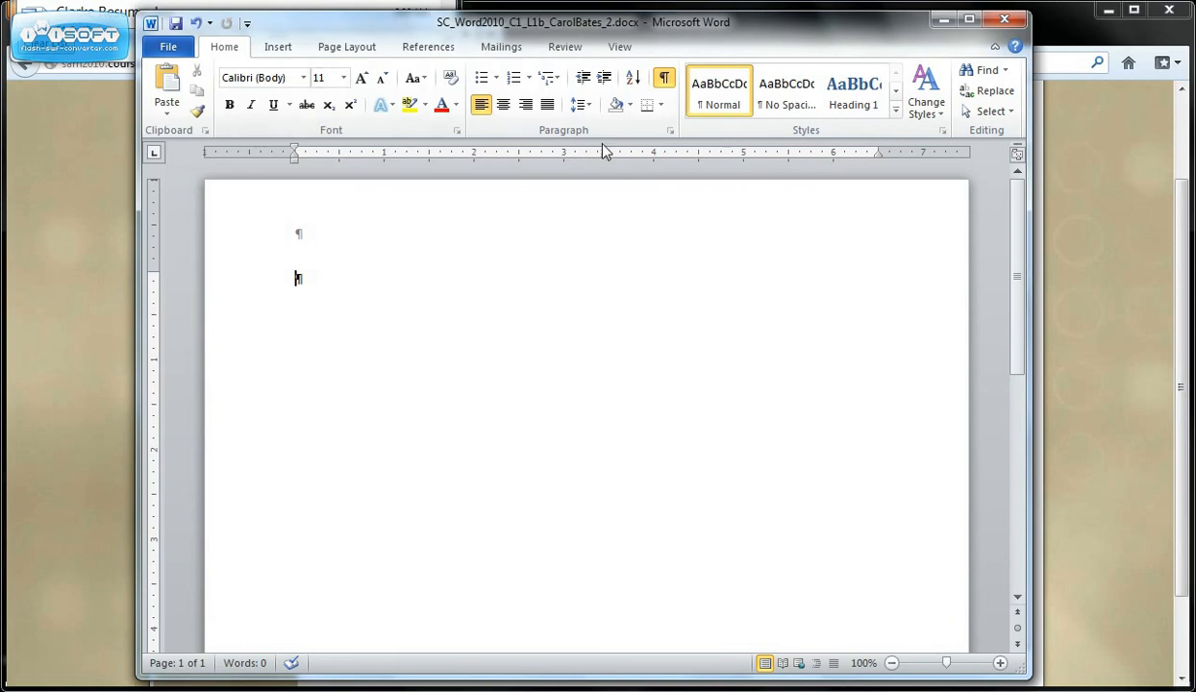
mouse_move(606, 523)
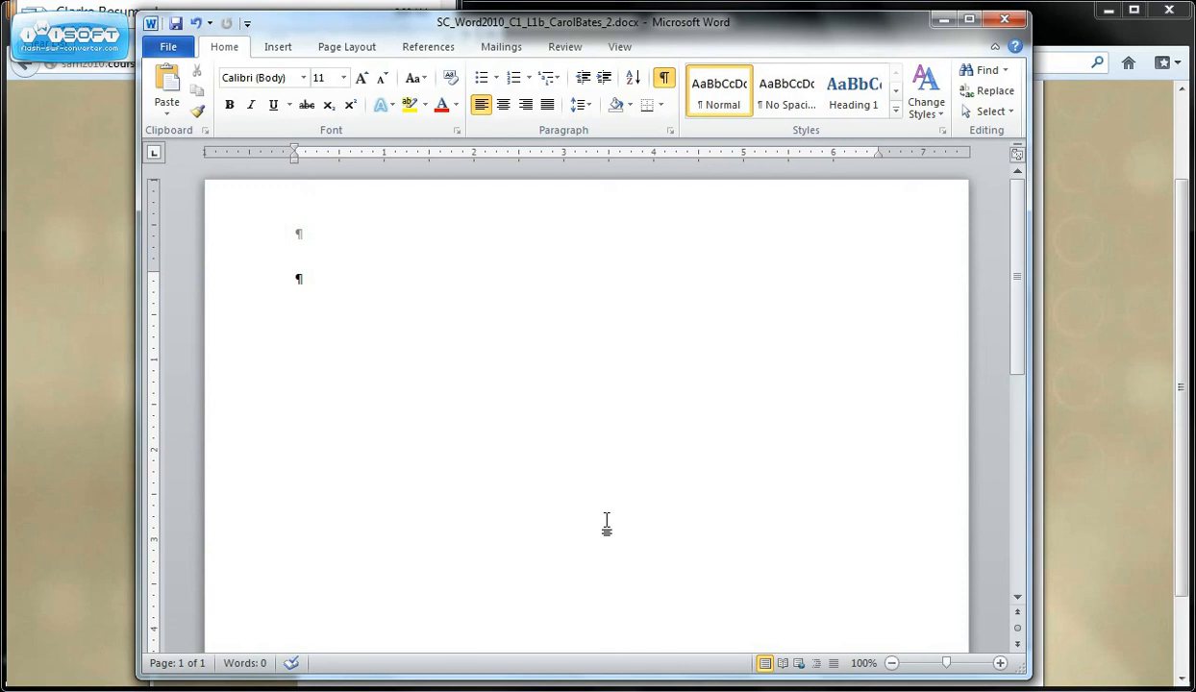
click(296, 279)
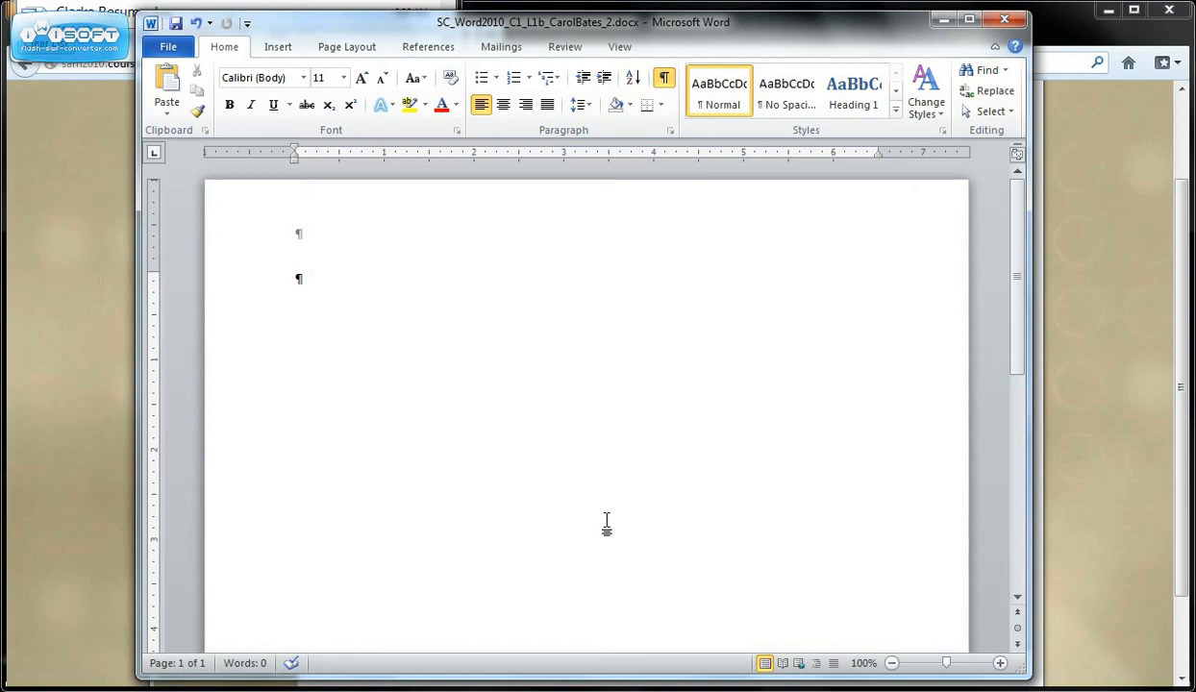
click(296, 277)
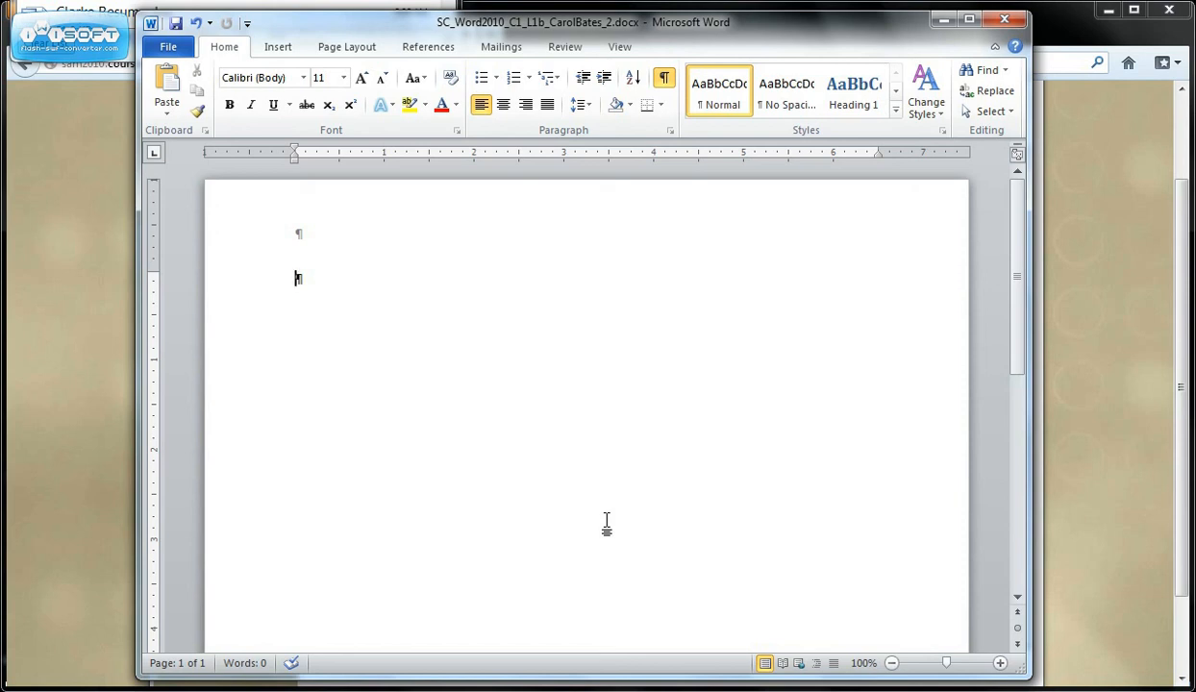